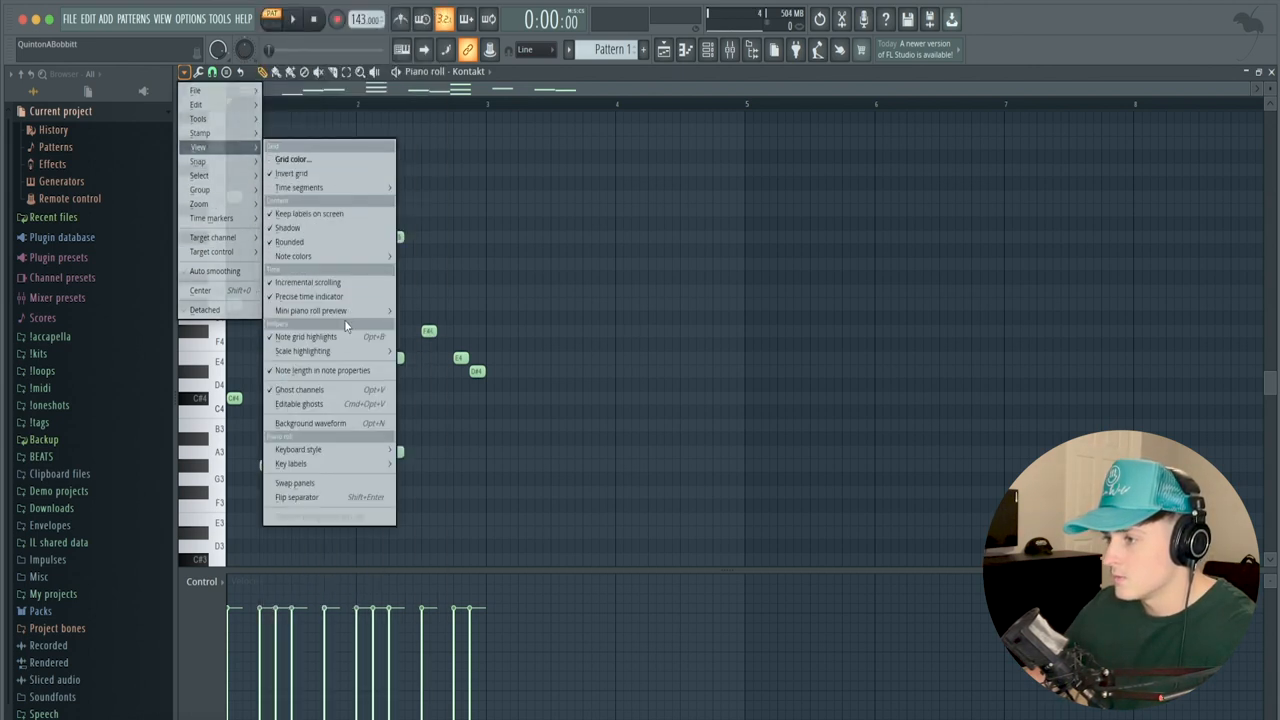
# Step: Adjust the piano roll view option and reposition melody notes in the Kontakt roll
pyautogui.click(302, 352)
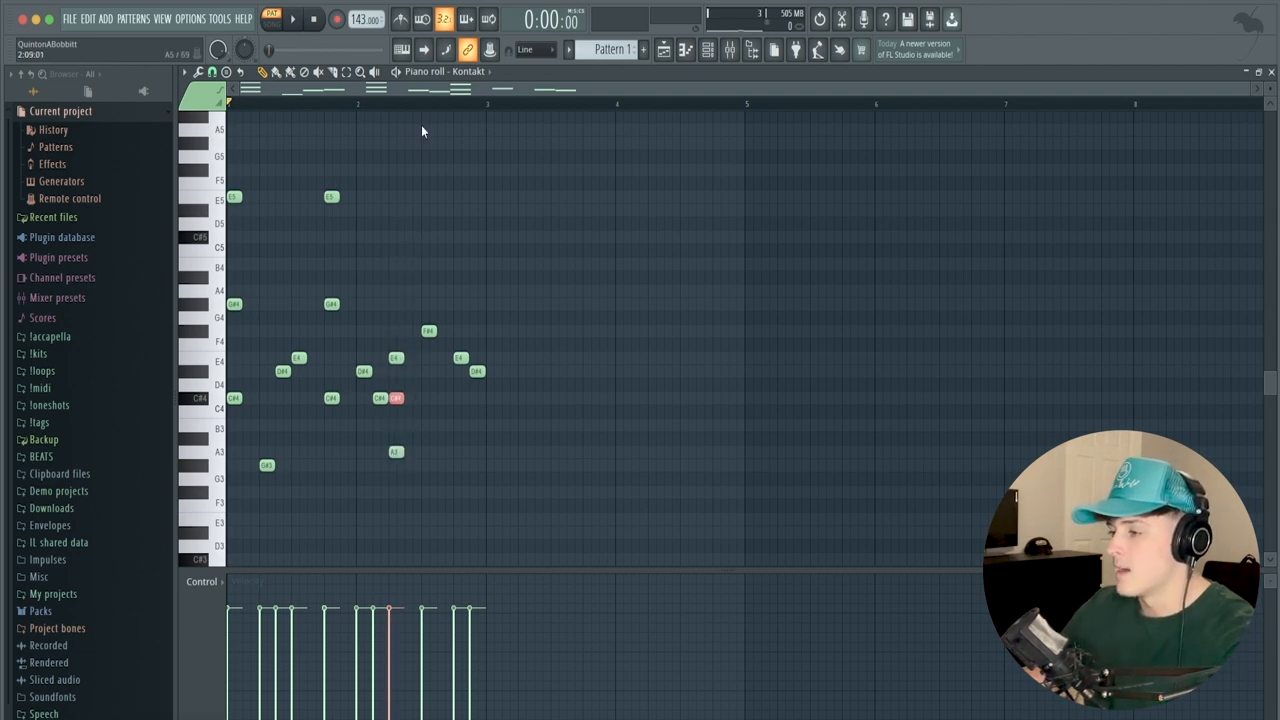
pyautogui.moveTo(418, 296); pyautogui.dragTo(508, 418)
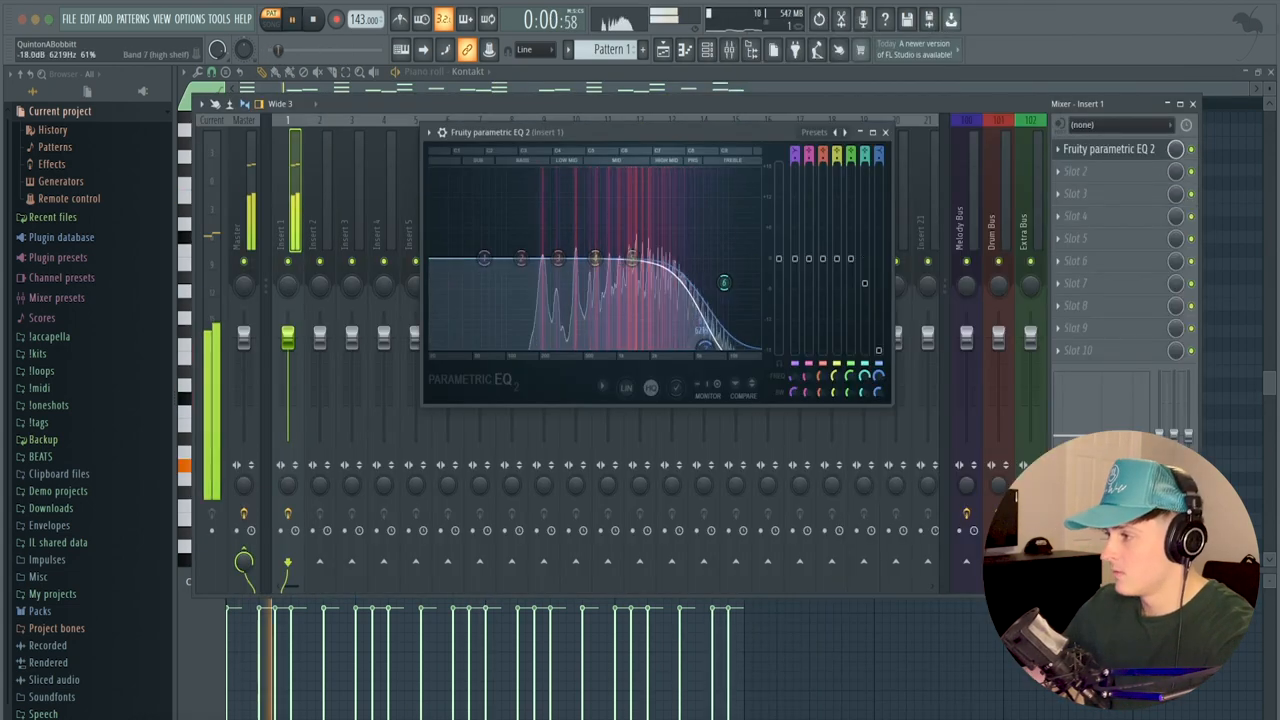
# Step: Shape the Fruity Parametric EQ 2 curve to roll off the melody's low and high ends
pyautogui.moveTo(484, 258); pyautogui.dragTo(490, 280)
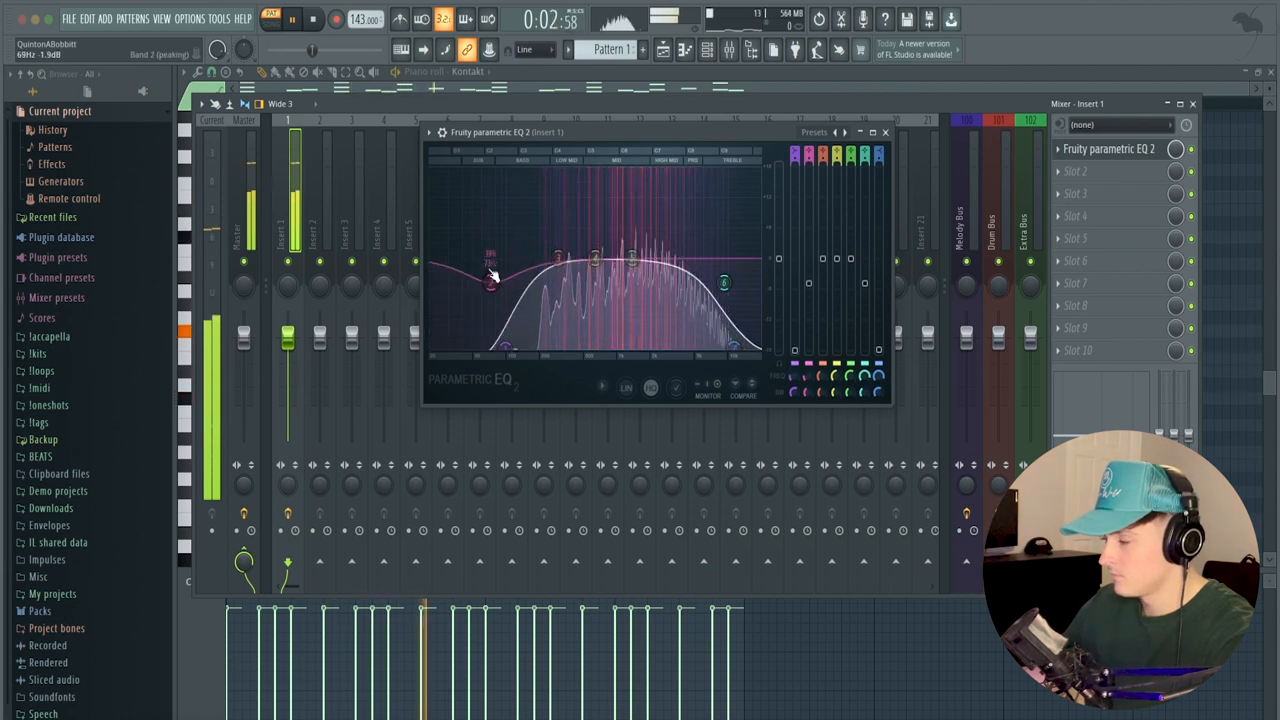
pyautogui.moveTo(490, 284); pyautogui.dragTo(688, 300)
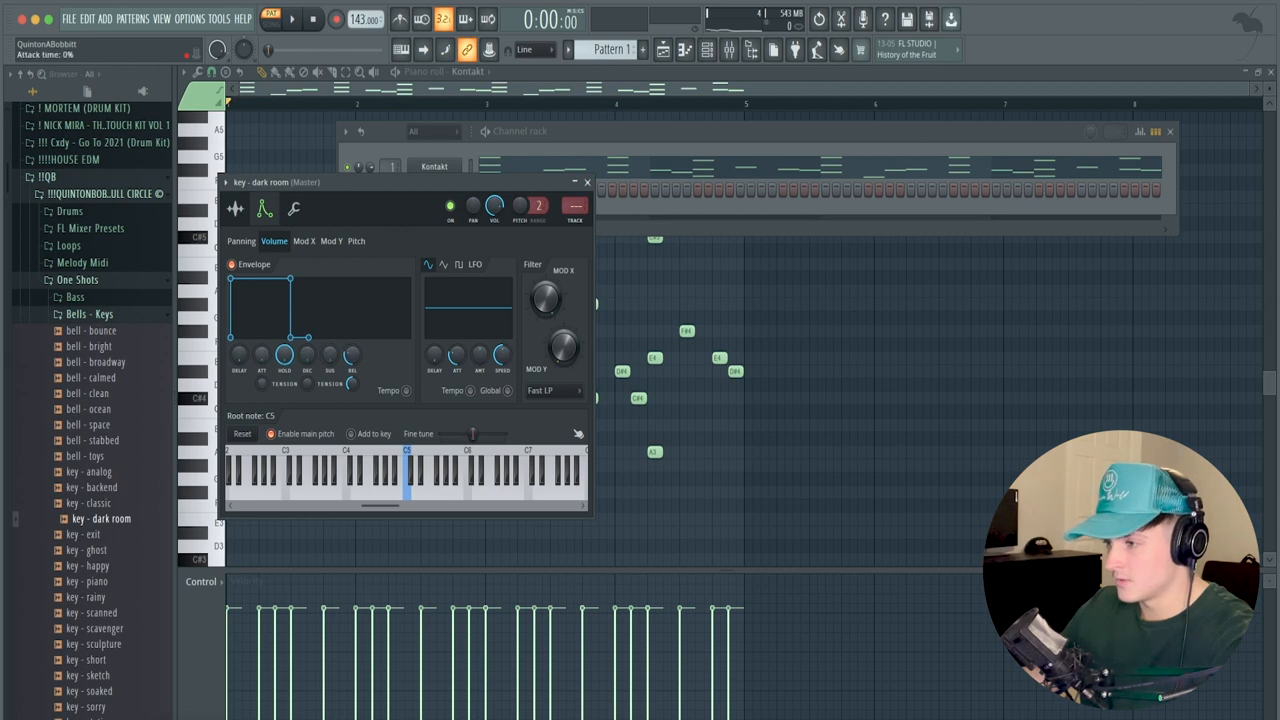
# Step: Close the key - dark room sampler window and bring up the key layer's notes
pyautogui.click(588, 182)
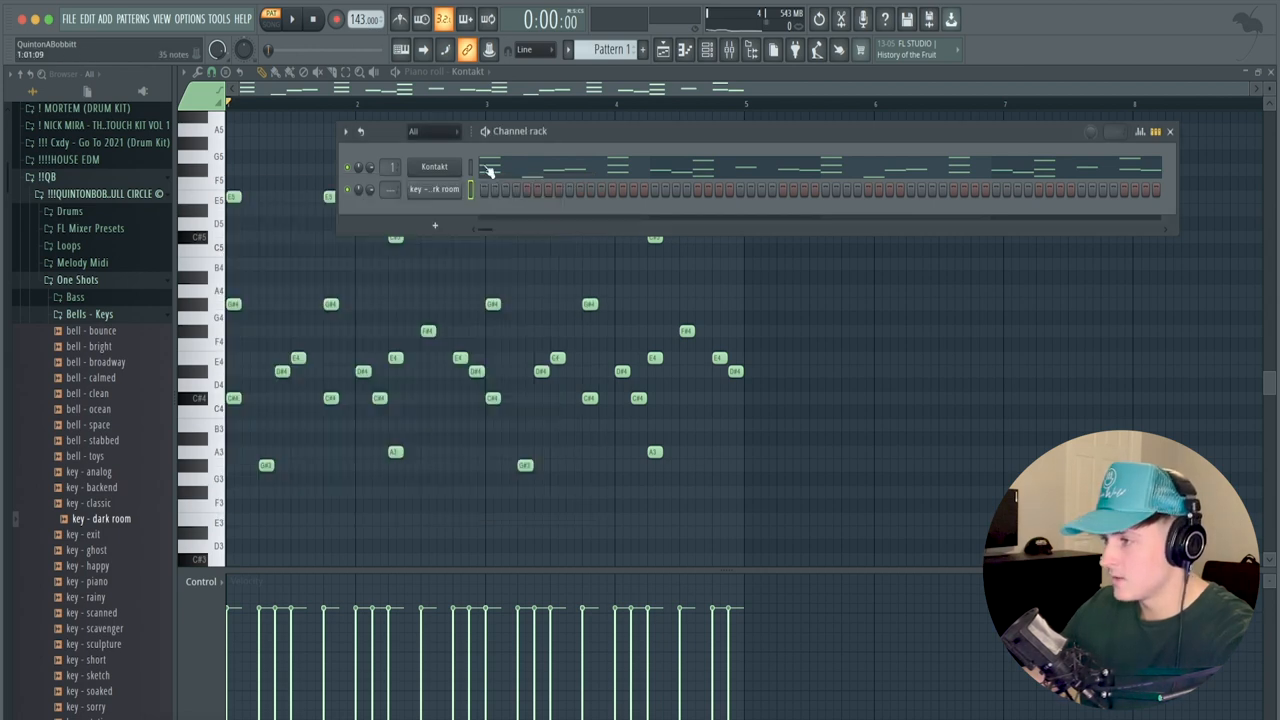
pyautogui.click(292, 18)
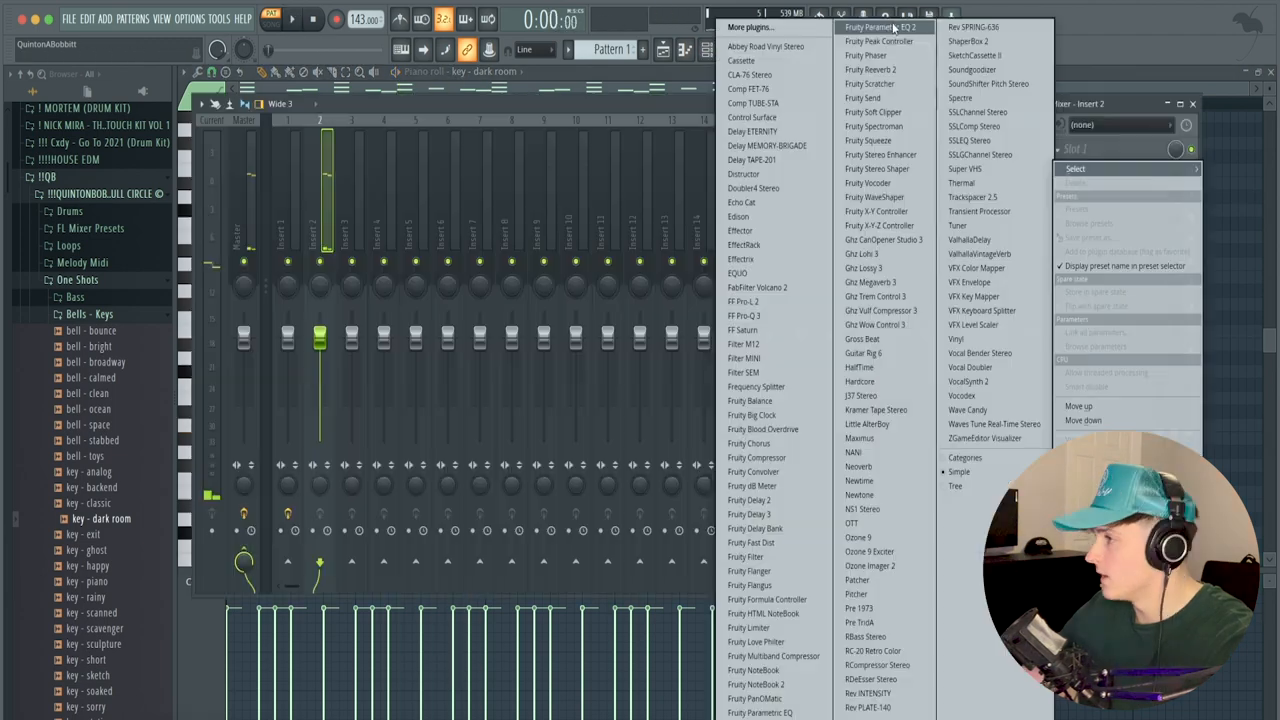
# Step: Add ValhallaVintageVerb to insert 2 with decay shortened to about 1.78 s
pyautogui.click(864, 28)
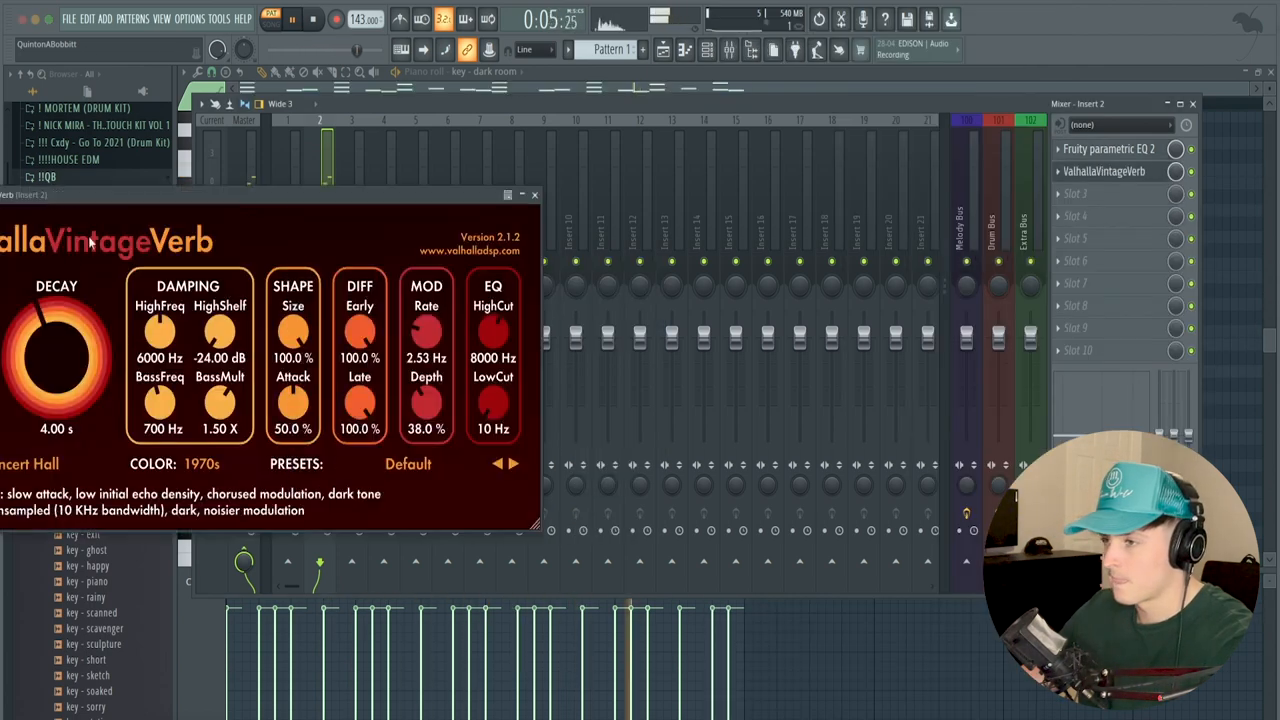
pyautogui.moveTo(44, 320); pyautogui.dragTo(44, 344)
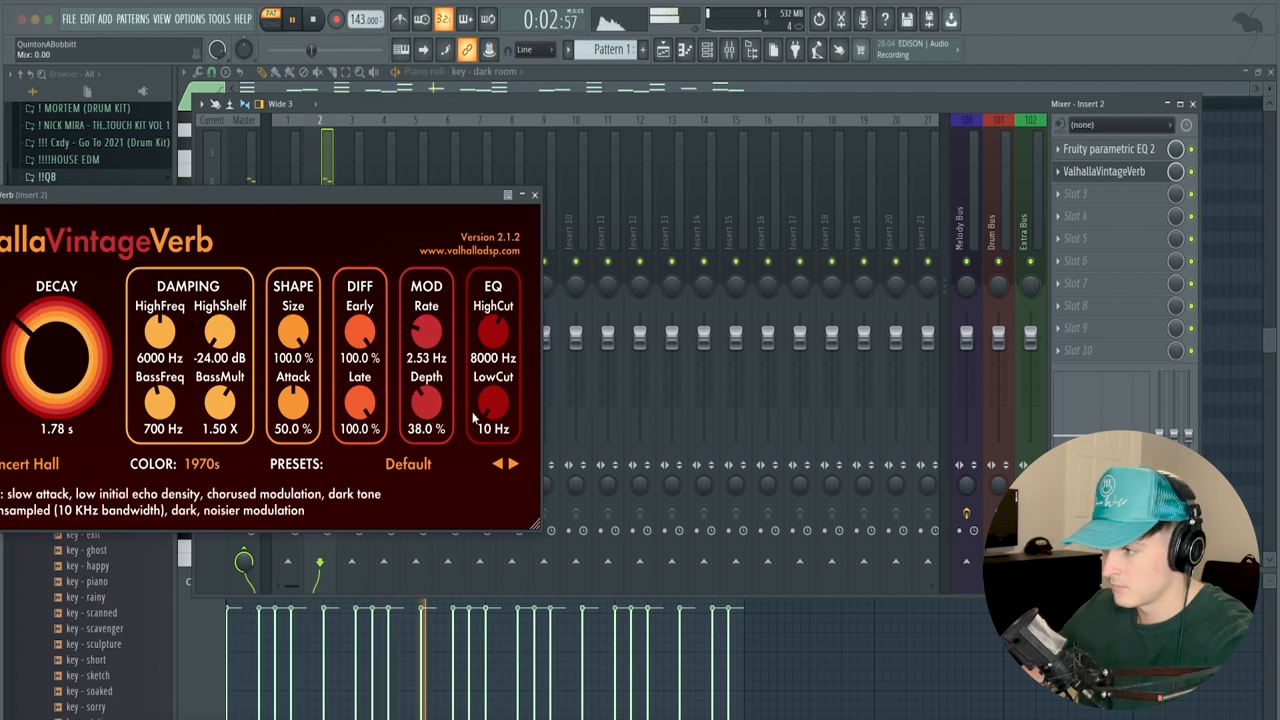
pyautogui.click(534, 194)
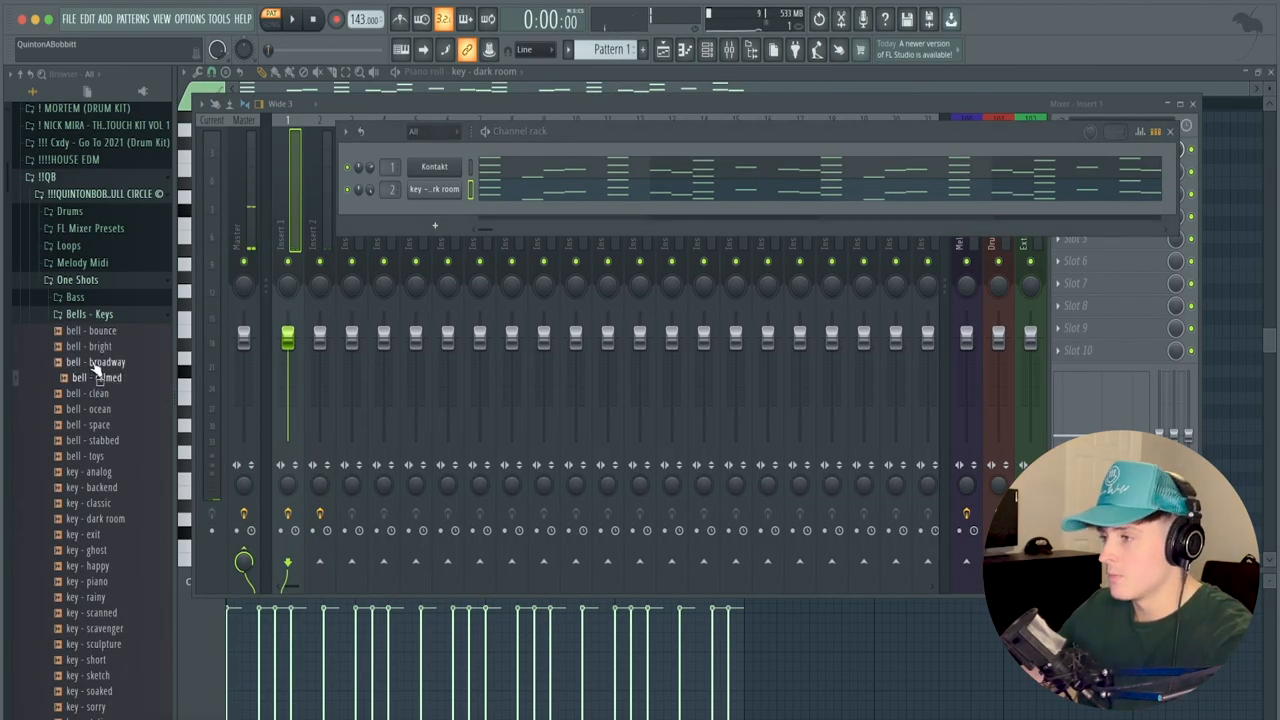
# Step: Audition a bell one-shot from Bells - Keys and load it into the project
pyautogui.click(96, 376)
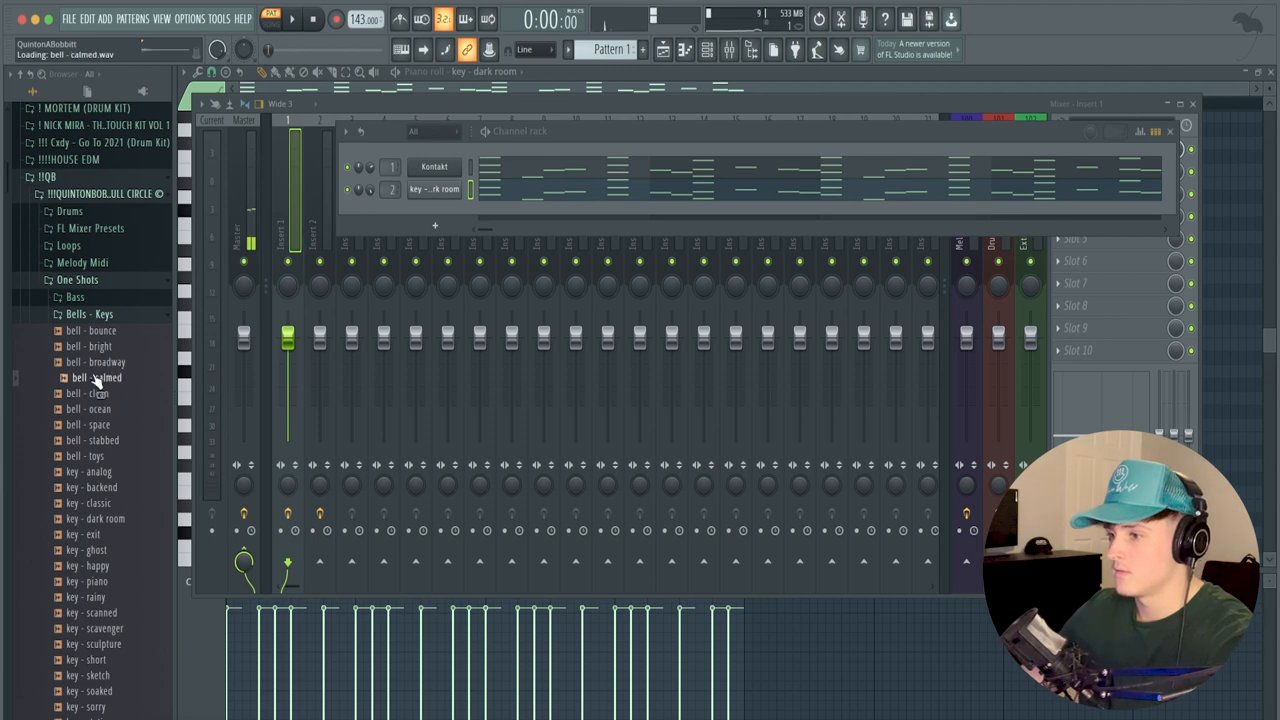
pyautogui.doubleClick(96, 376)
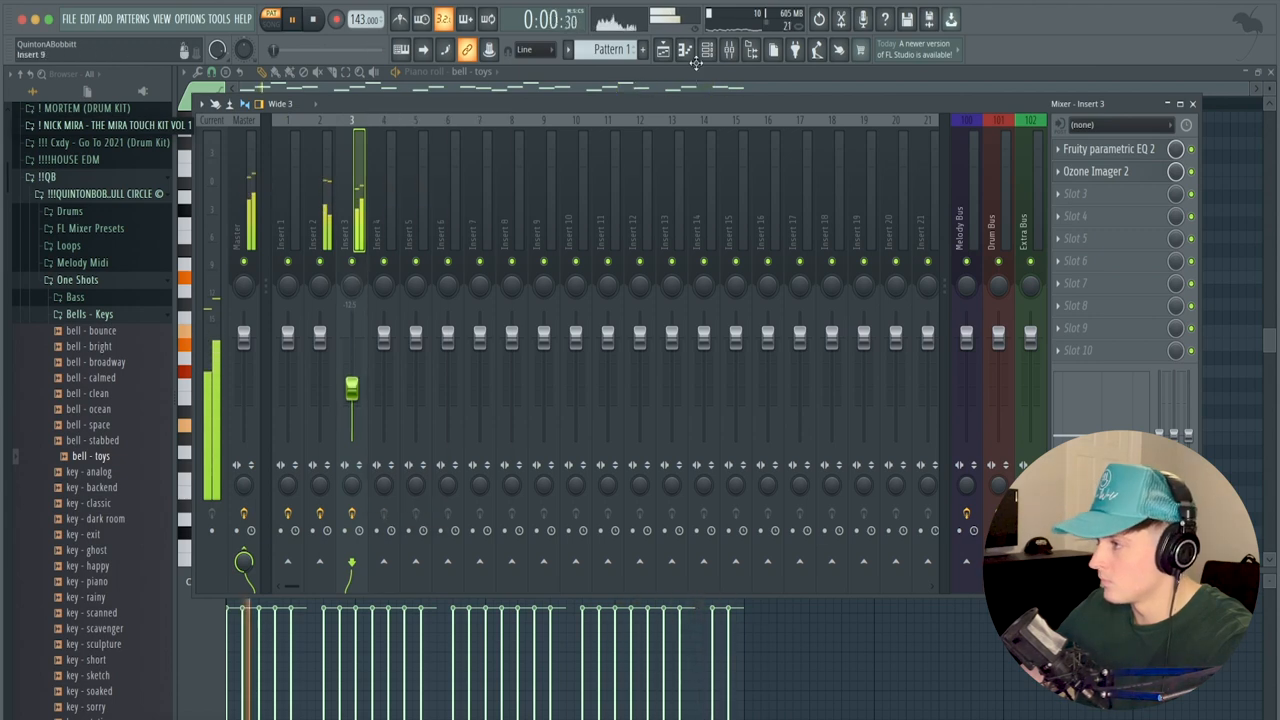
# Step: Set up the bell - toys insert effects and add the key - piano sample to the rack
pyautogui.click(662, 50)
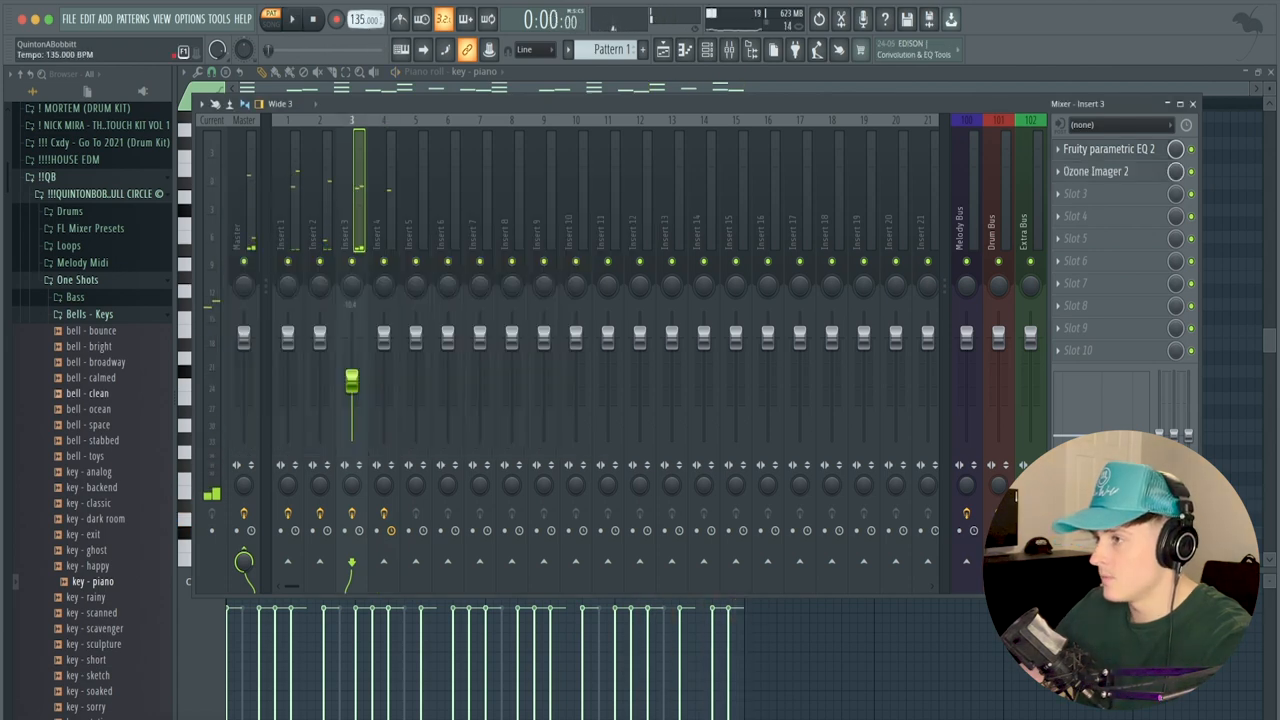
pyautogui.click(292, 18)
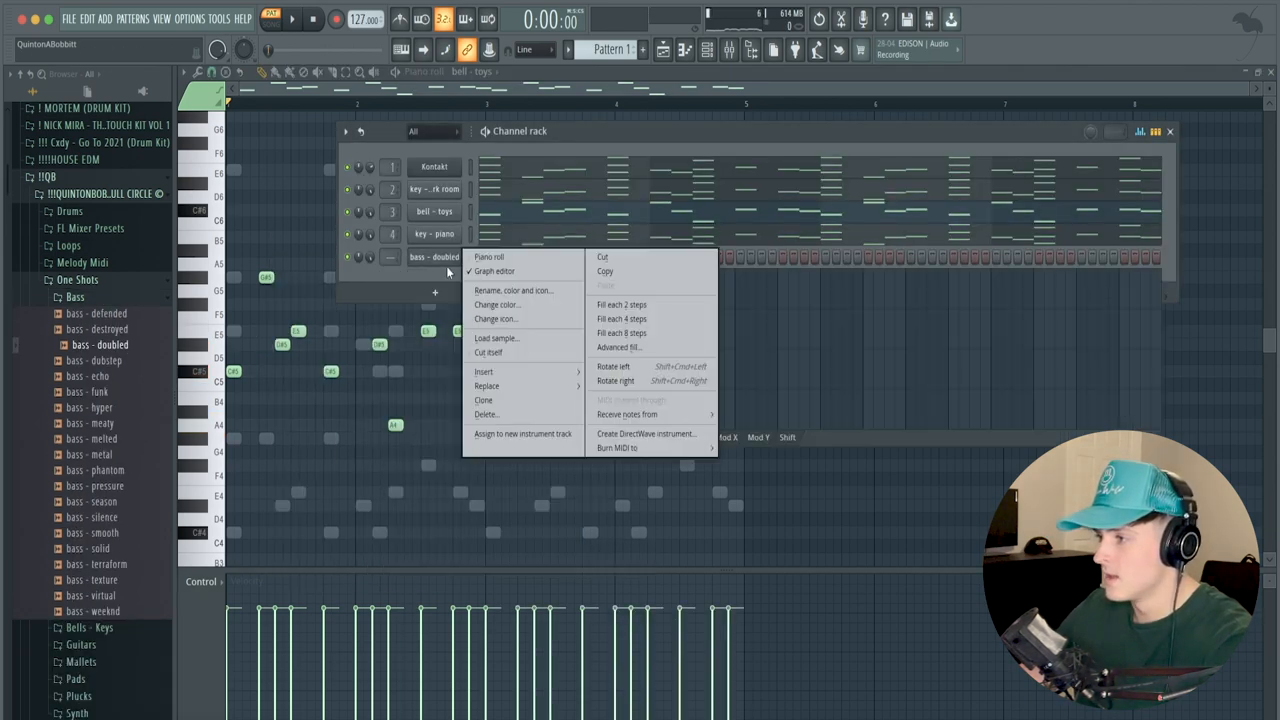
# Step: Stretch the first 808 note in the bass - doubled piano roll into one long opening note
pyautogui.click(488, 256)
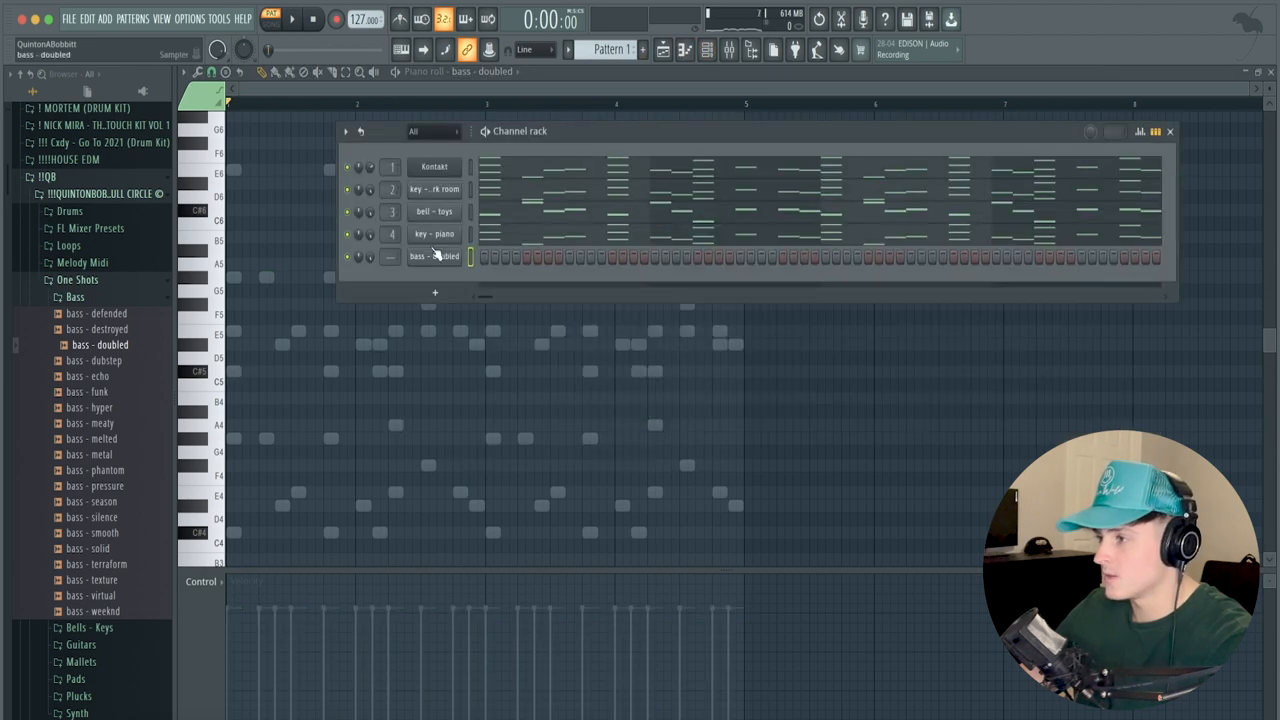
pyautogui.click(434, 256)
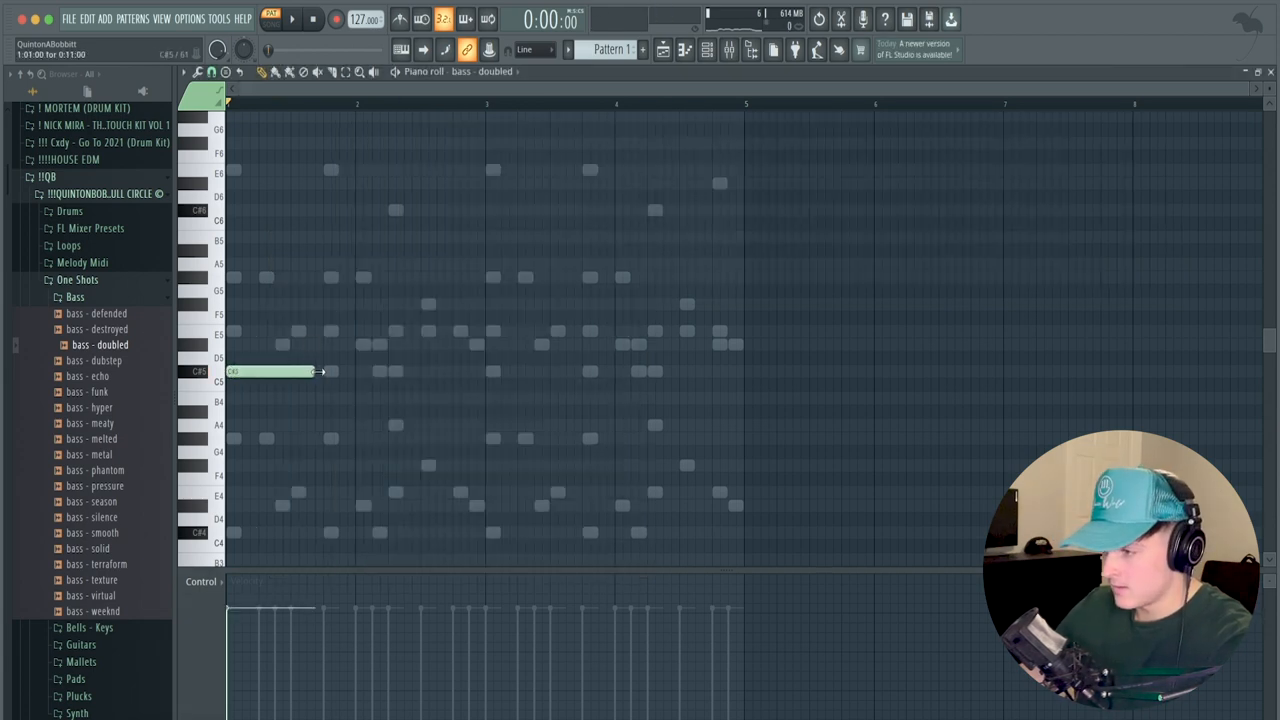
pyautogui.moveTo(312, 372); pyautogui.dragTo(390, 372)
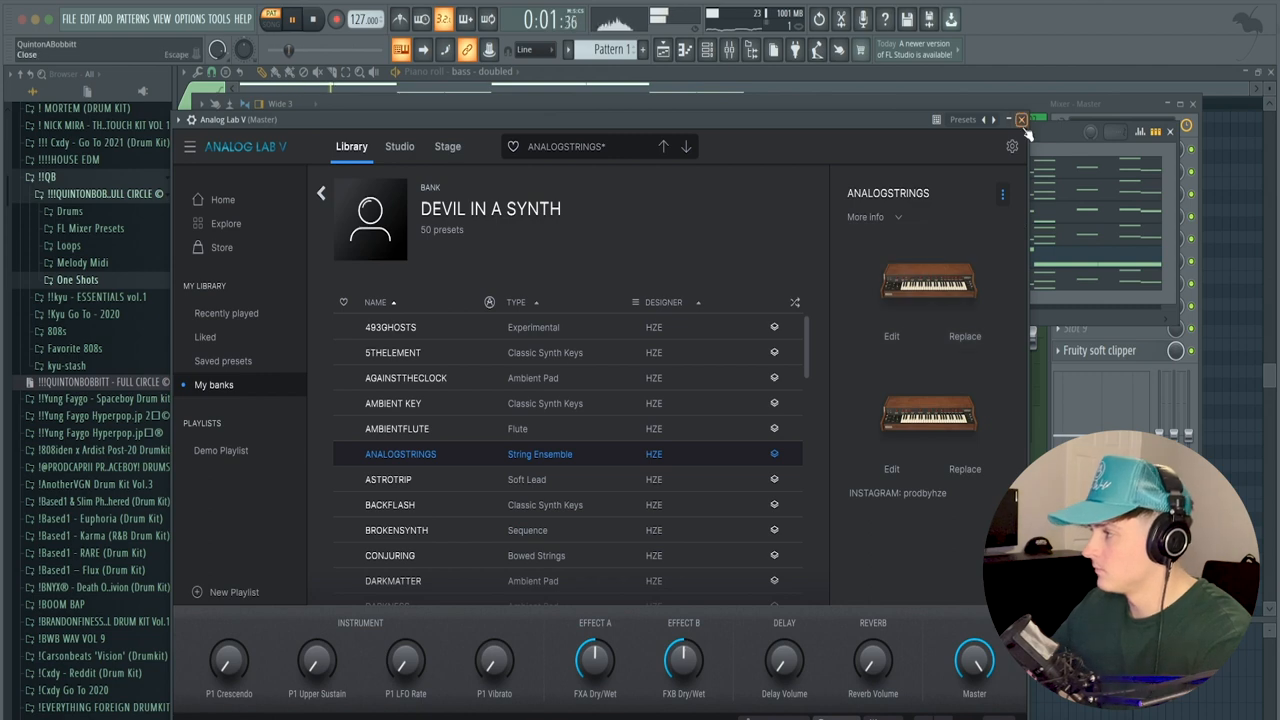
# Step: Choose the ANALOGSTRINGS preset in Analog Lab V's Devil in a Synth bank
pyautogui.click(1020, 120)
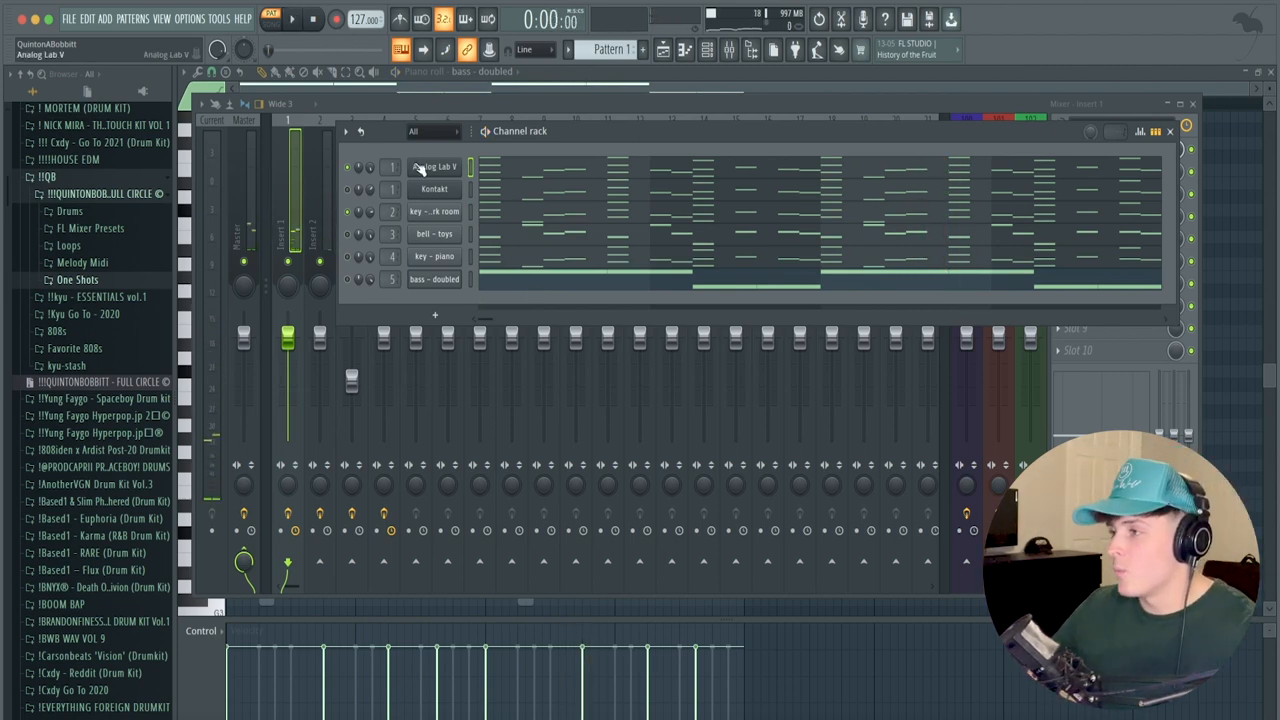
pyautogui.click(434, 188)
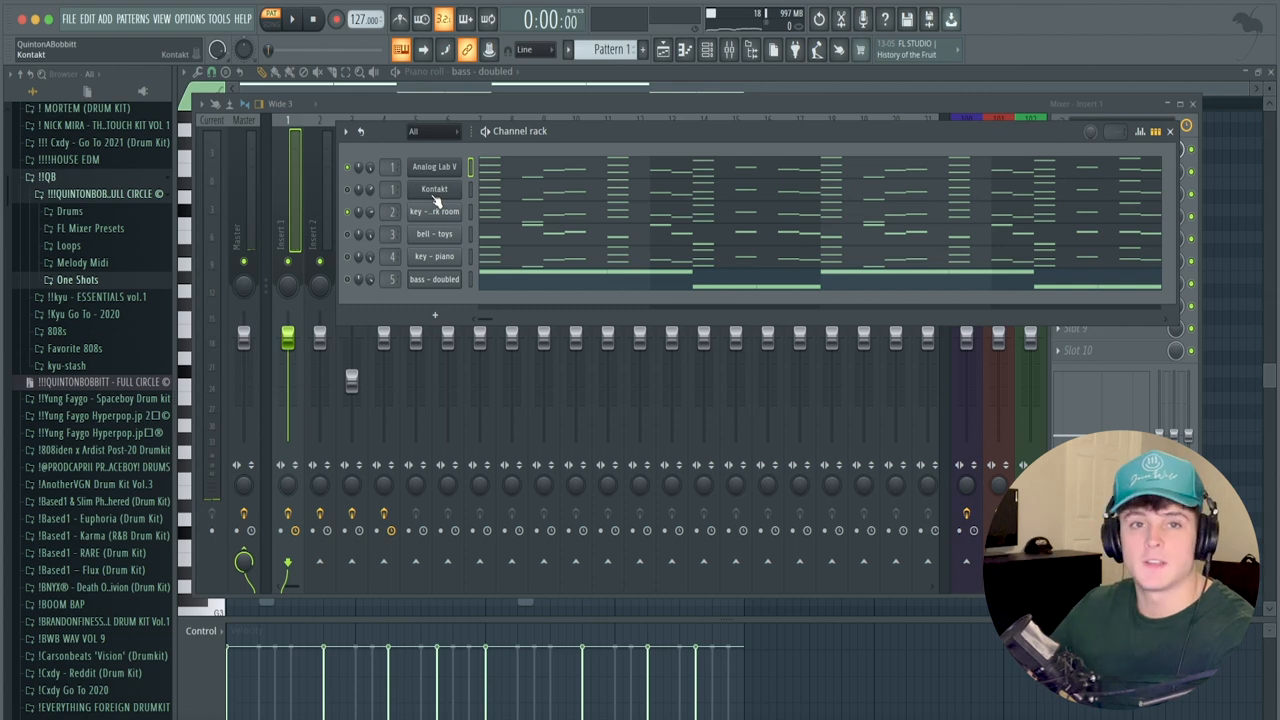
pyautogui.rightClick(434, 188)
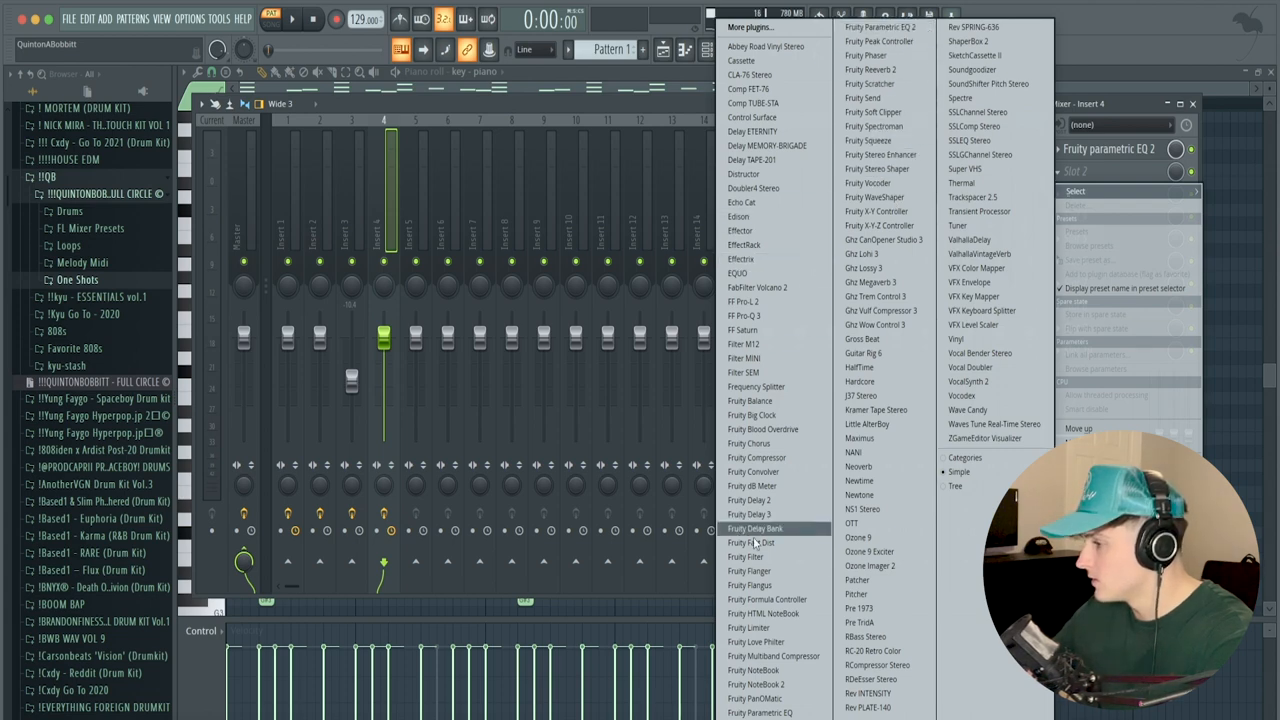
# Step: Load Fruity Parametric EQ 2 then Fruity Delay 2 on mixer insert 4
pyautogui.click(748, 500)
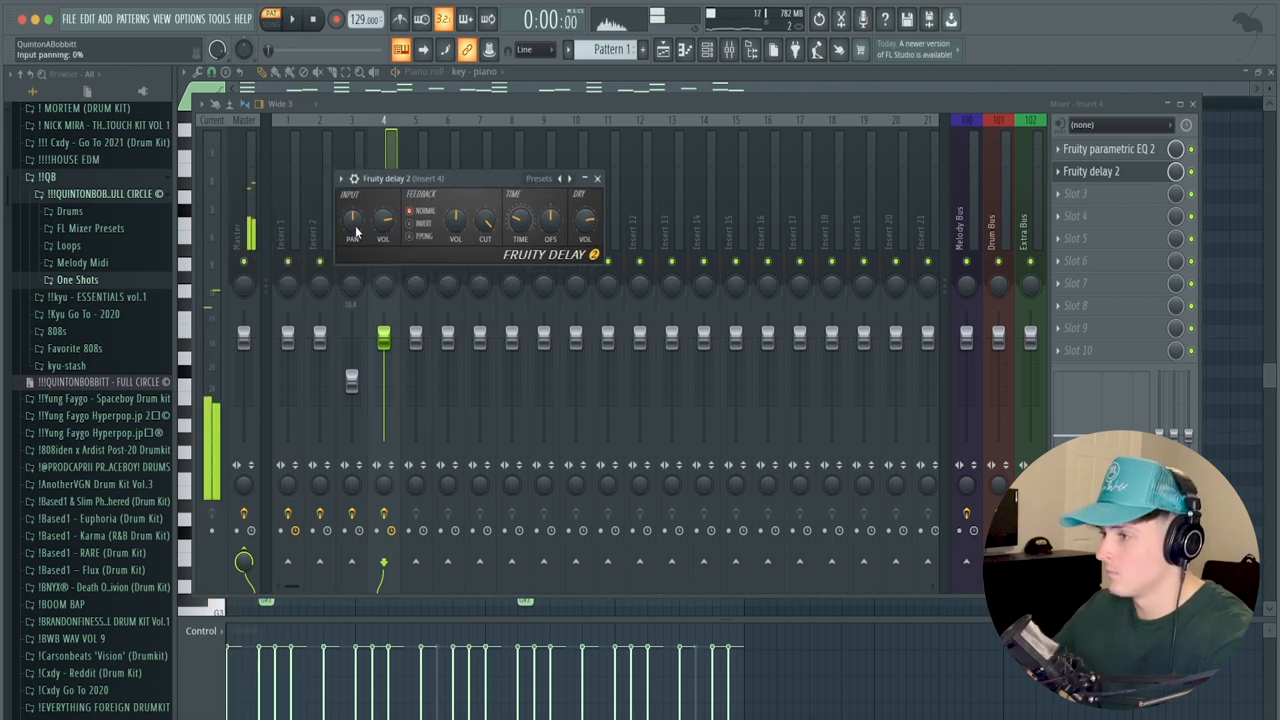
pyautogui.click(292, 18)
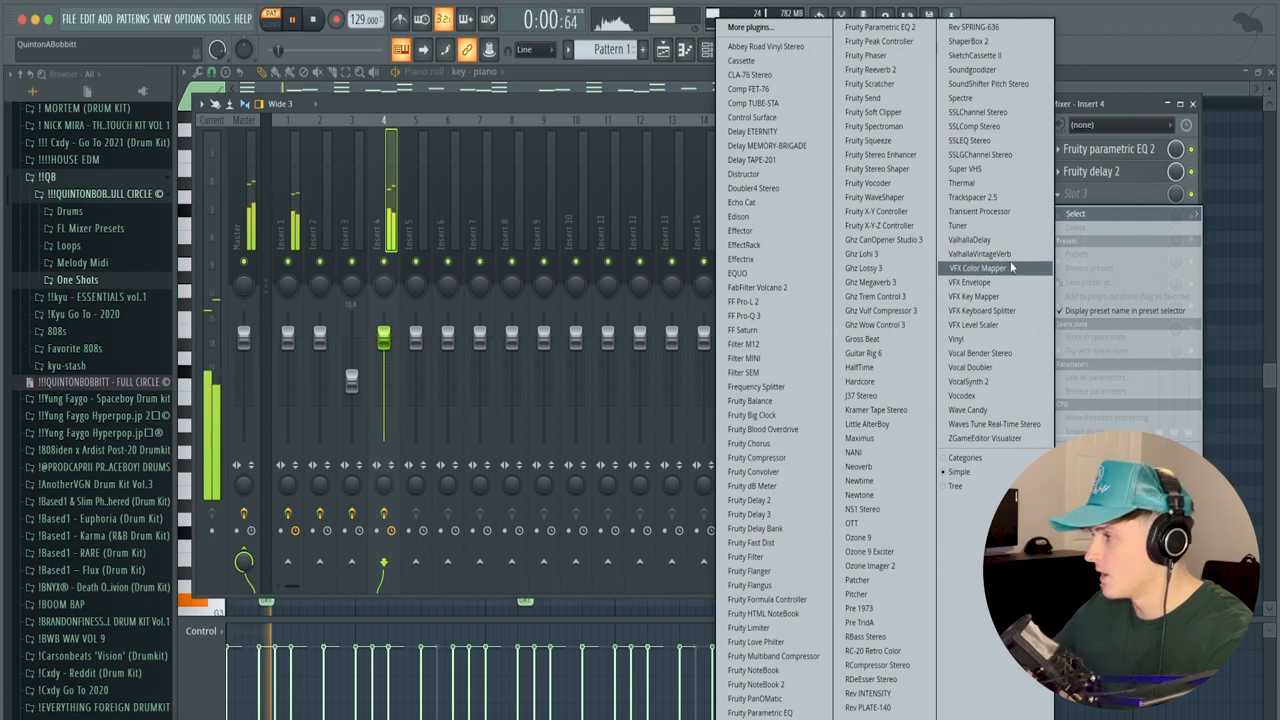
# Step: Add ValhallaVintageVerb after the delay on insert 4 and Delay ETERNITY on insert 3
pyautogui.click(980, 252)
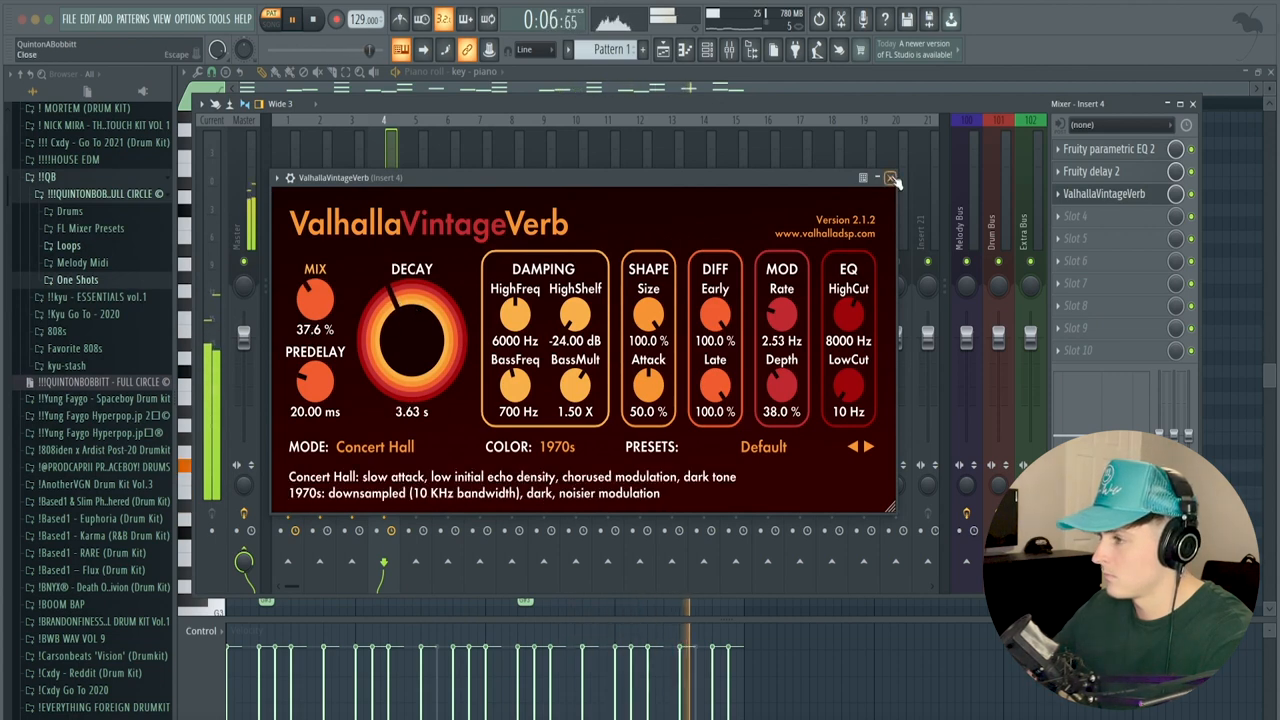
pyautogui.click(888, 176)
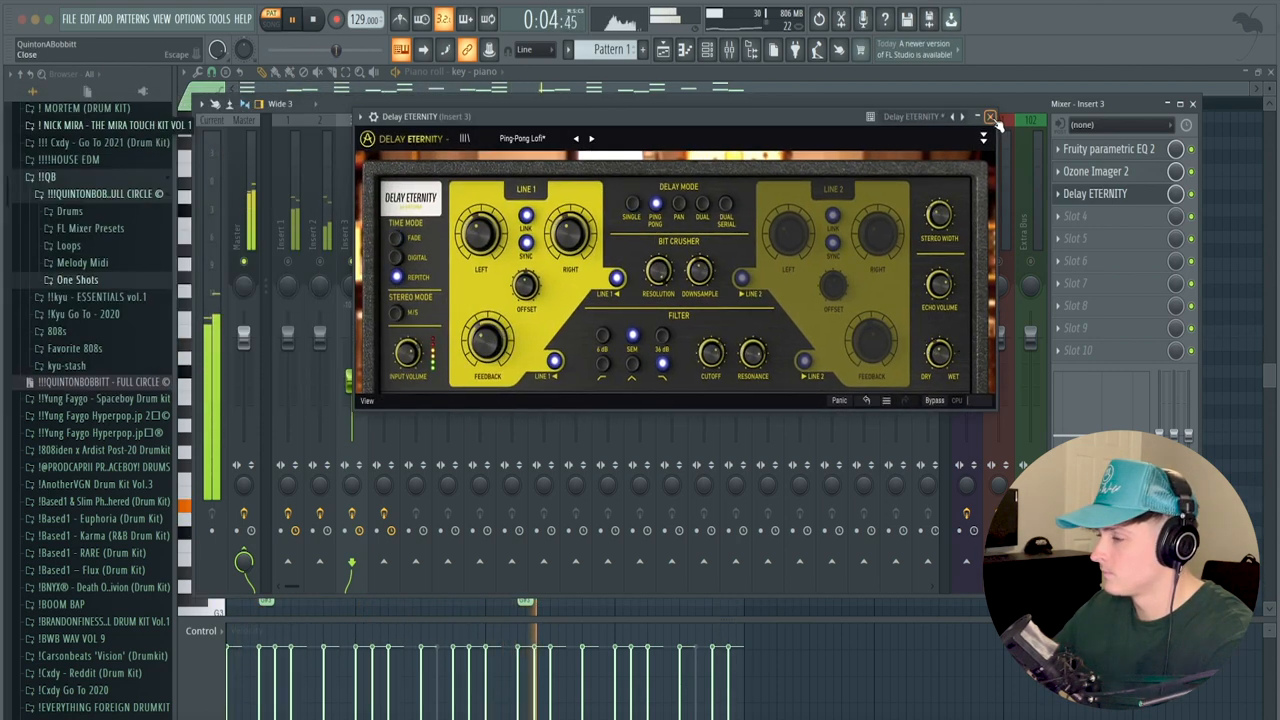
pyautogui.click(990, 116)
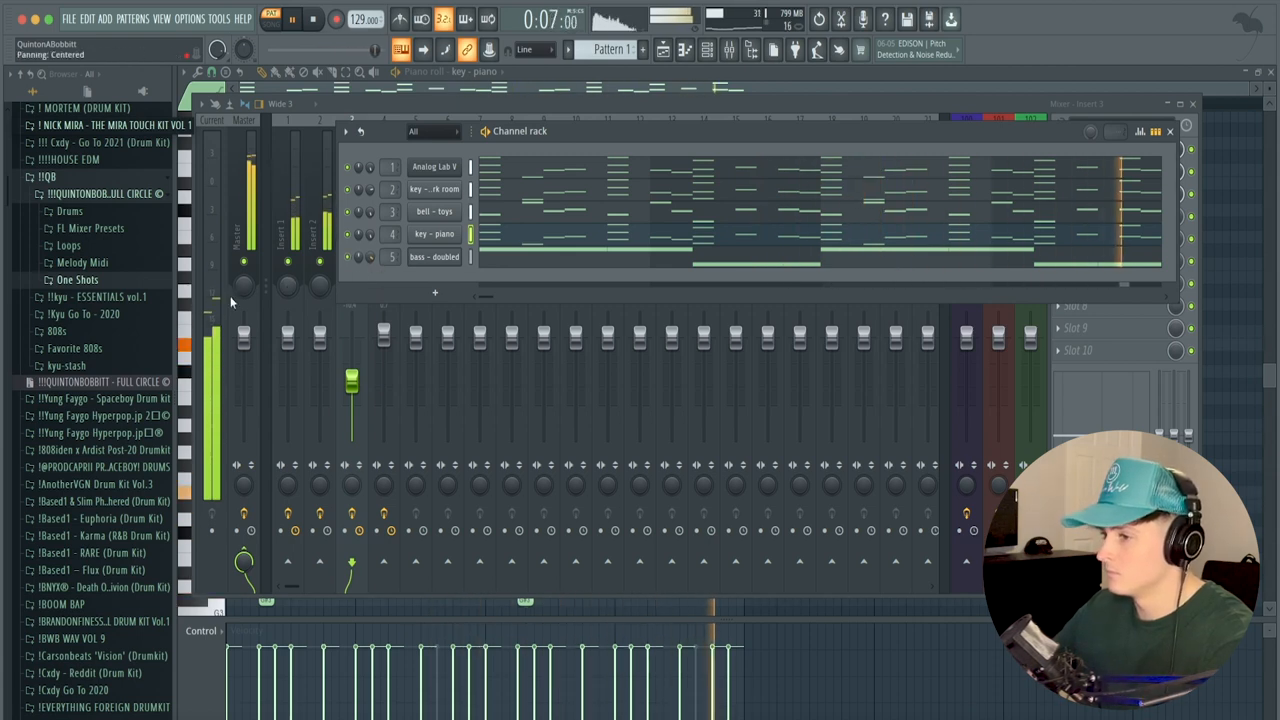
# Step: Load the synth - flute one-shot, reshape its volume envelope and write a sparse melody
pyautogui.click(78, 280)
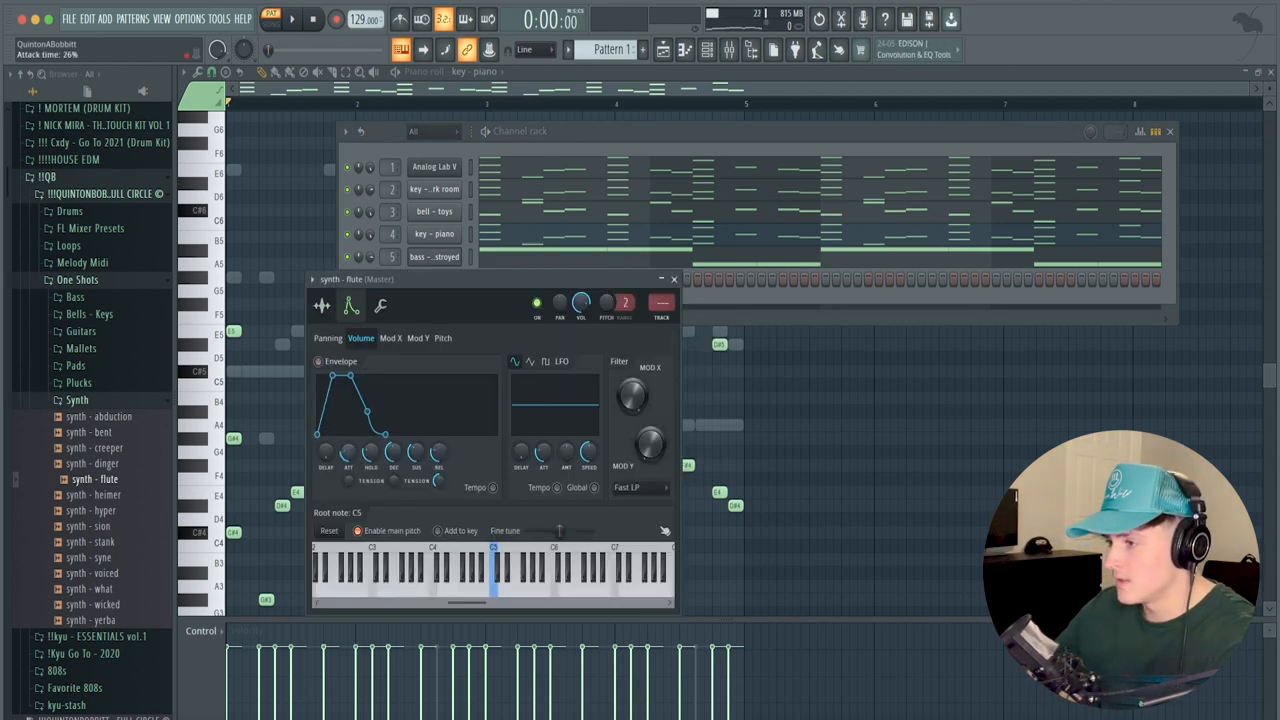
pyautogui.moveTo(392, 452); pyautogui.dragTo(392, 470)
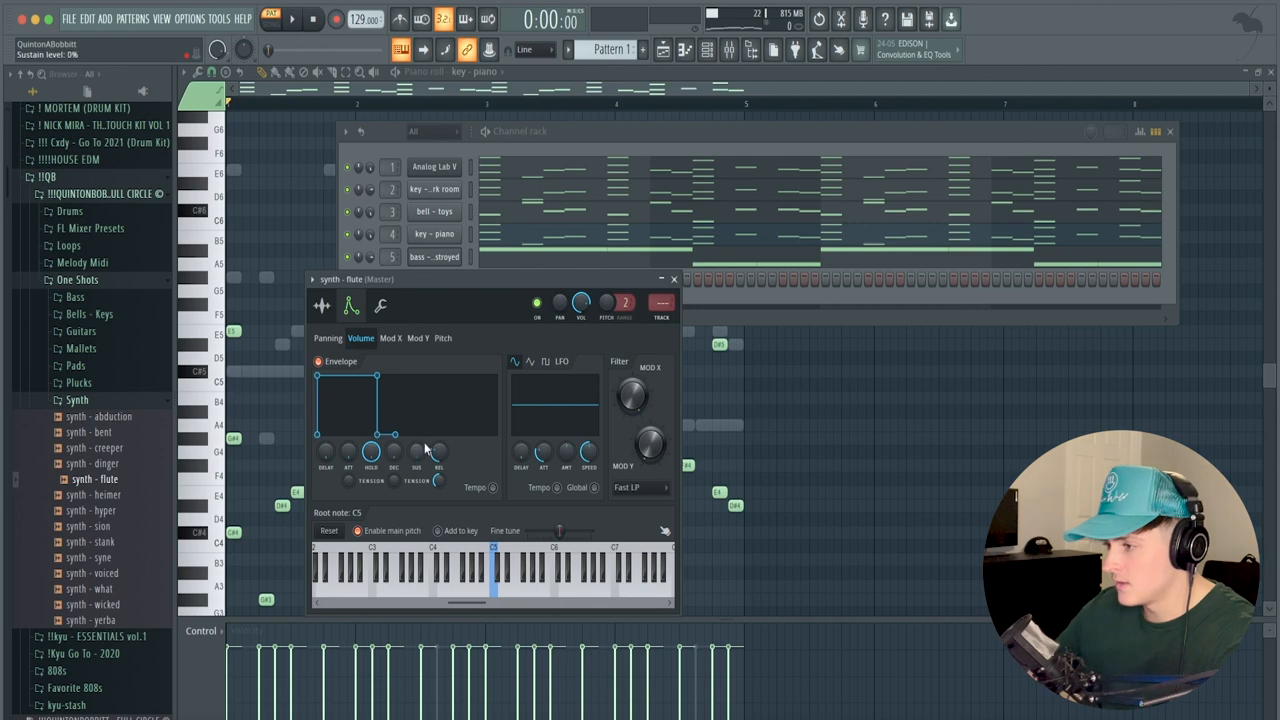
pyautogui.rightClick(434, 280)
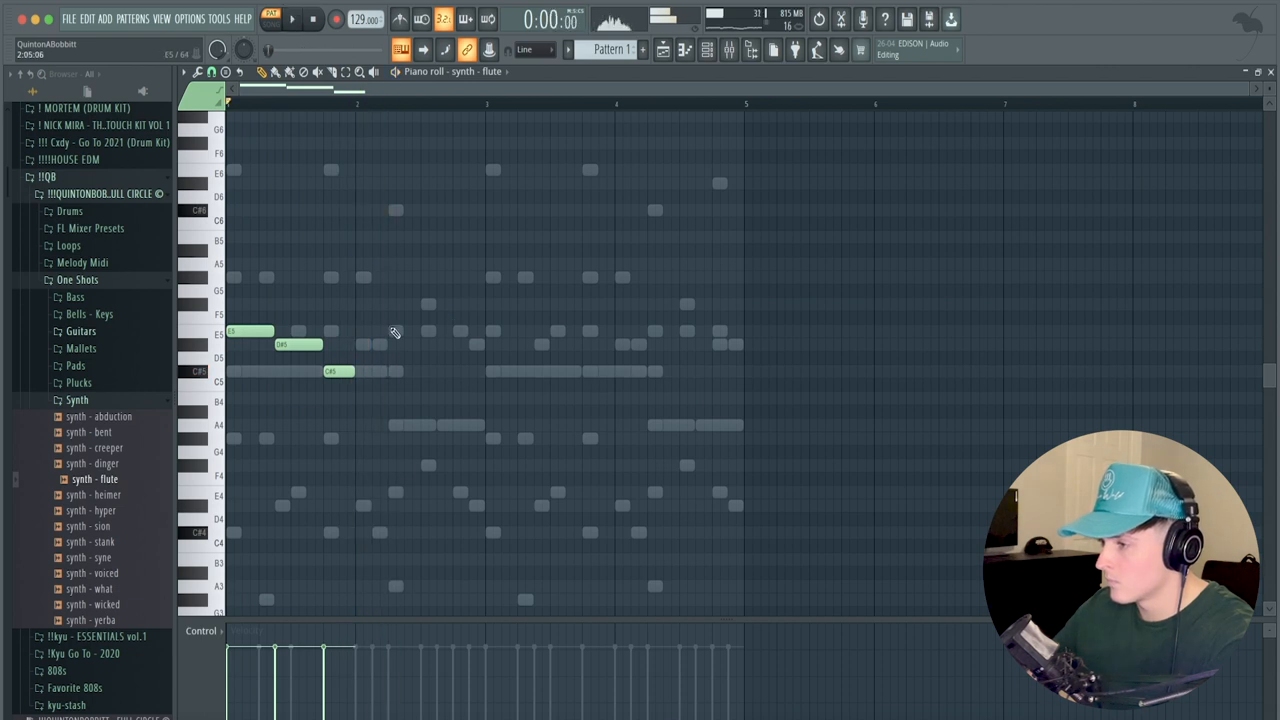
pyautogui.click(436, 304)
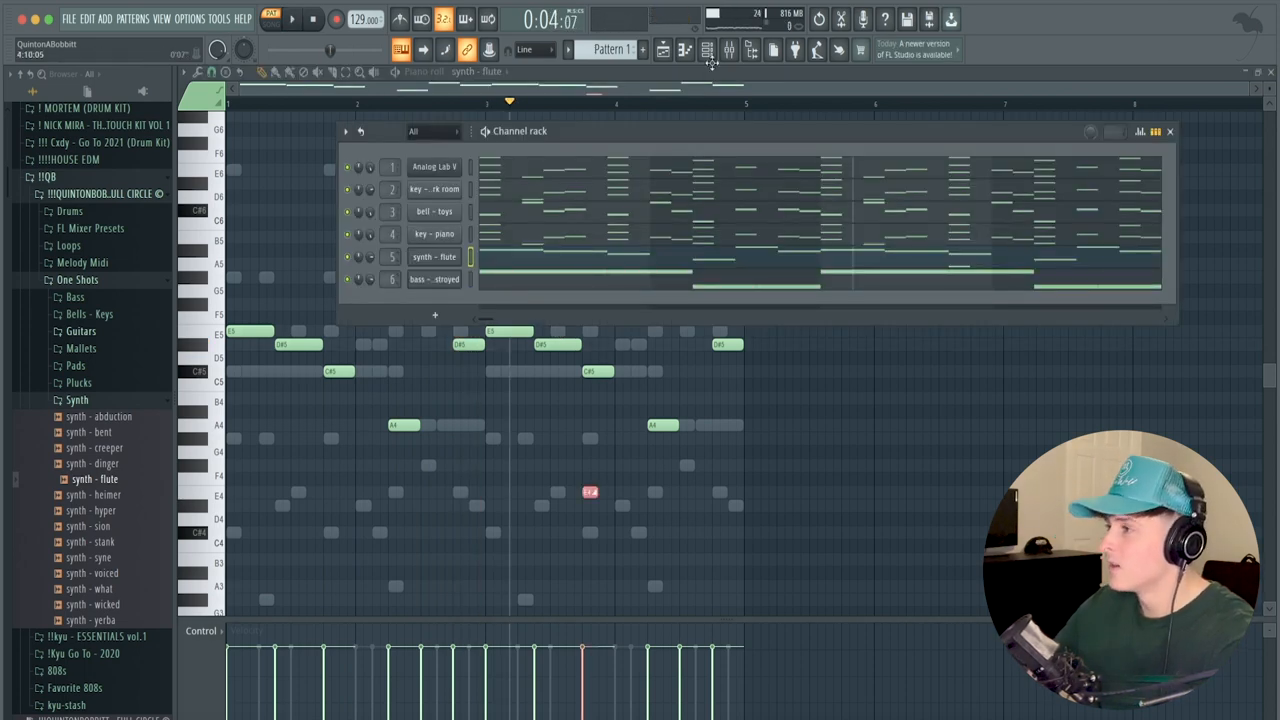
# Step: Route the synth - flute channel to empty mixer insert 5
pyautogui.click(708, 50)
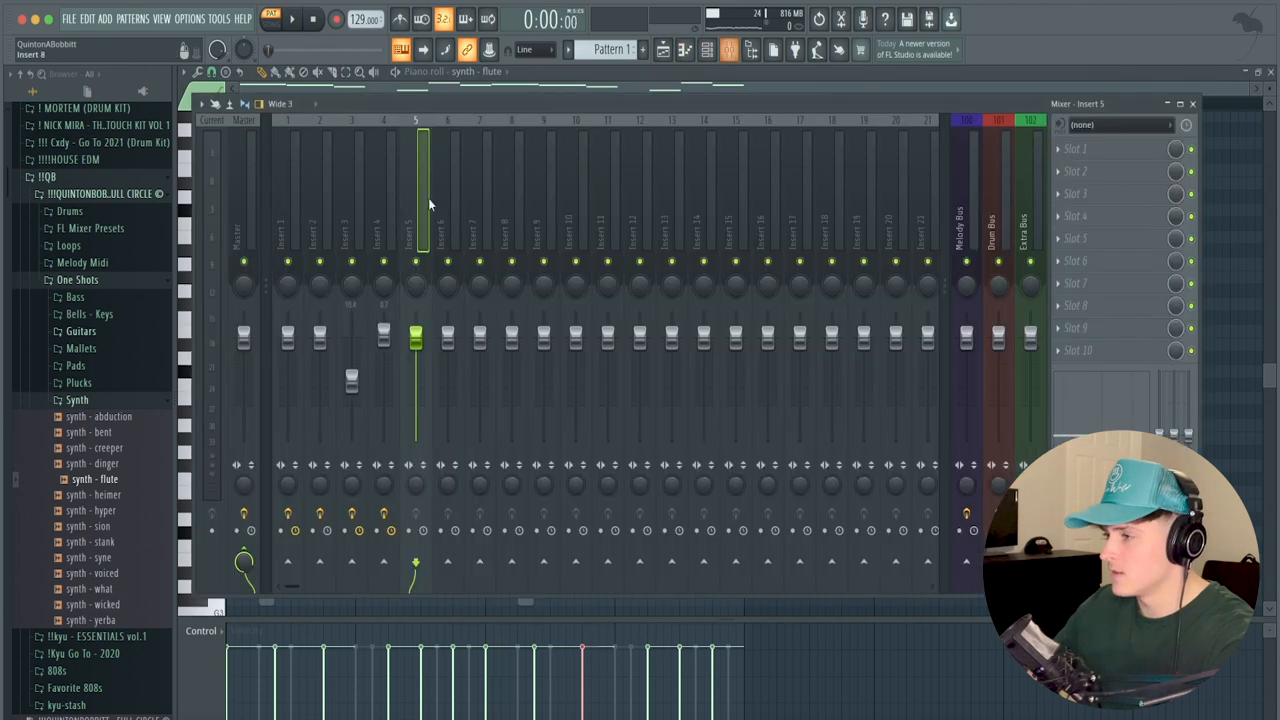
pyautogui.click(1076, 148)
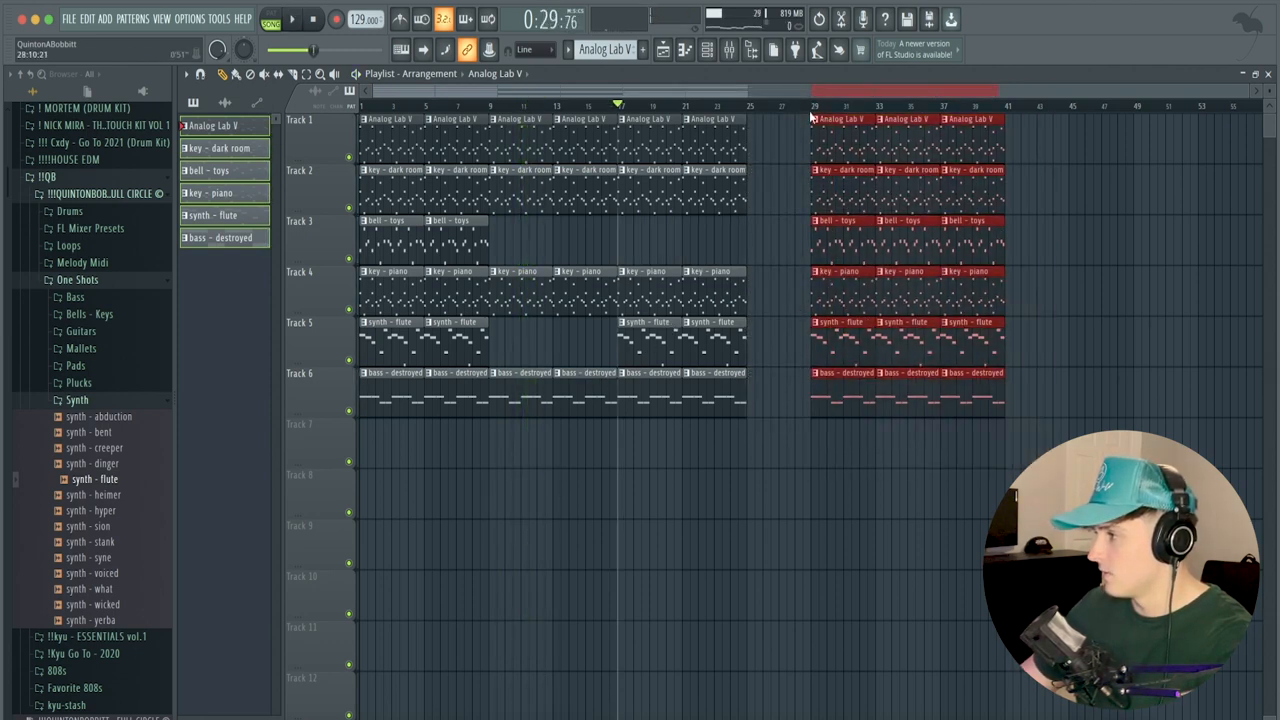
# Step: Scroll the playlist right to lay out the six instrument patterns and the repeated section
pyautogui.hscroll(3)
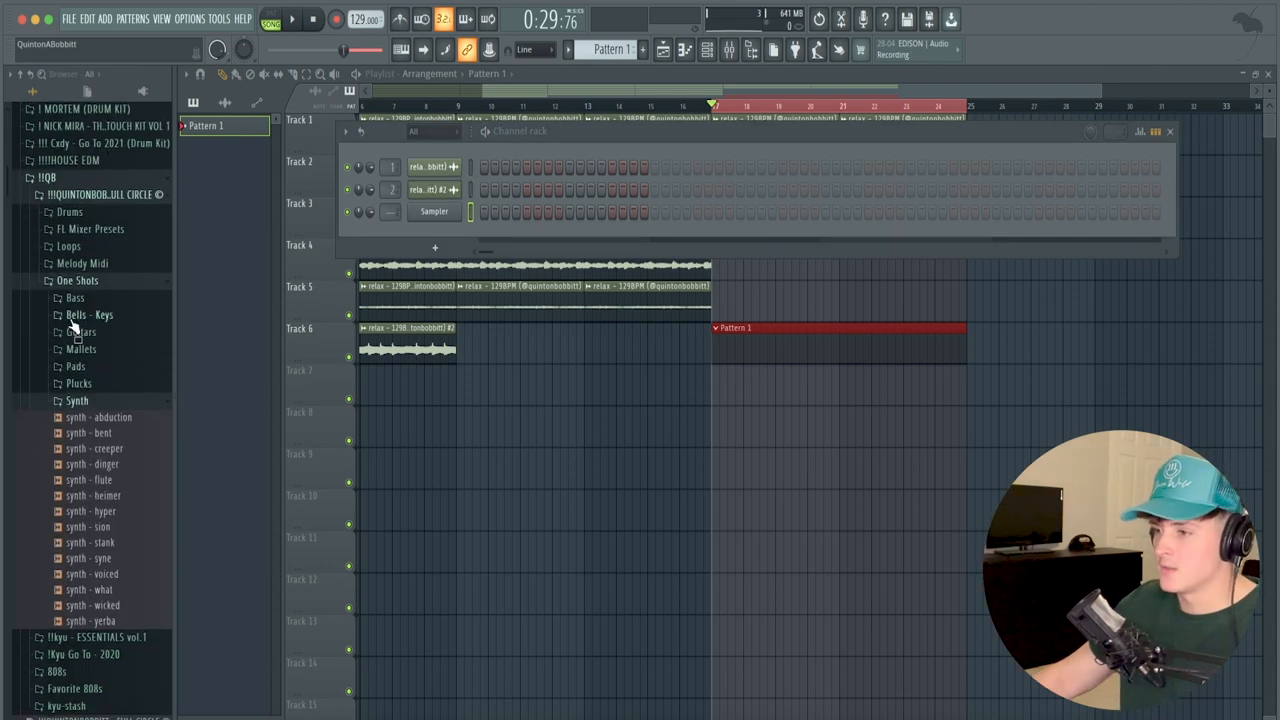
# Step: Load a clap sample from Drums > Claps into Pattern 5's Sampler channel
pyautogui.click(68, 212)
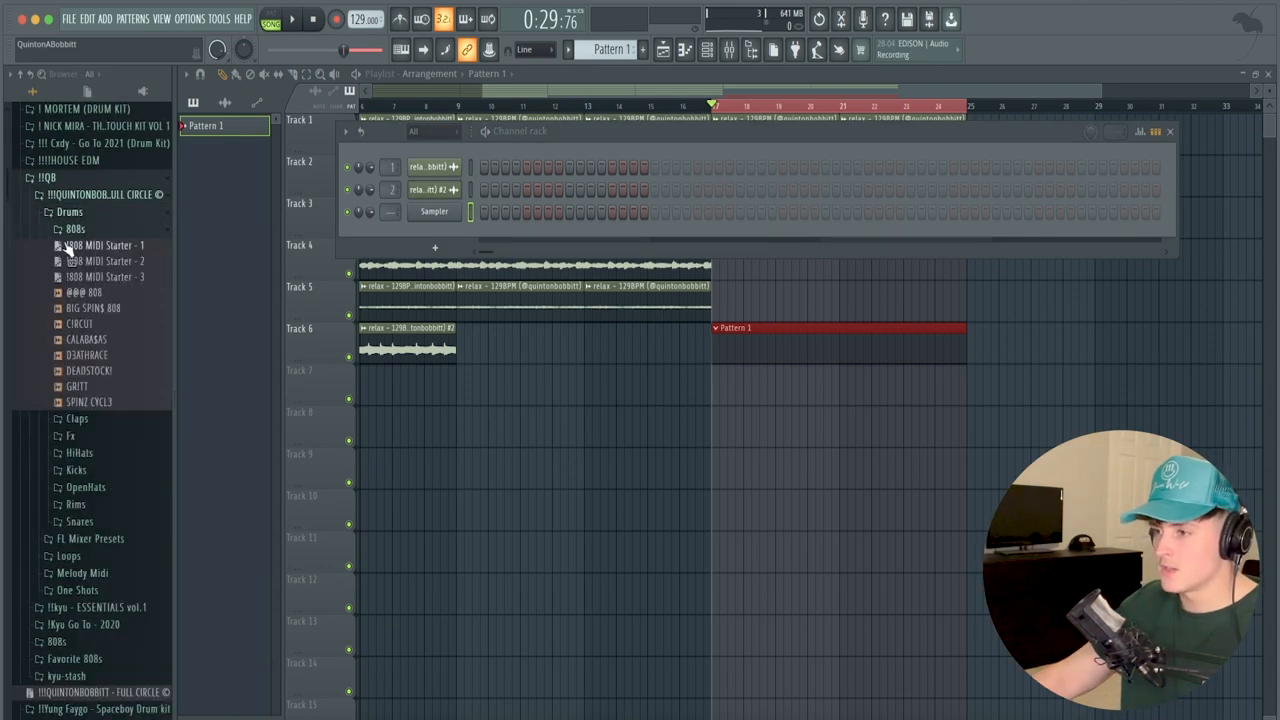
pyautogui.click(68, 212)
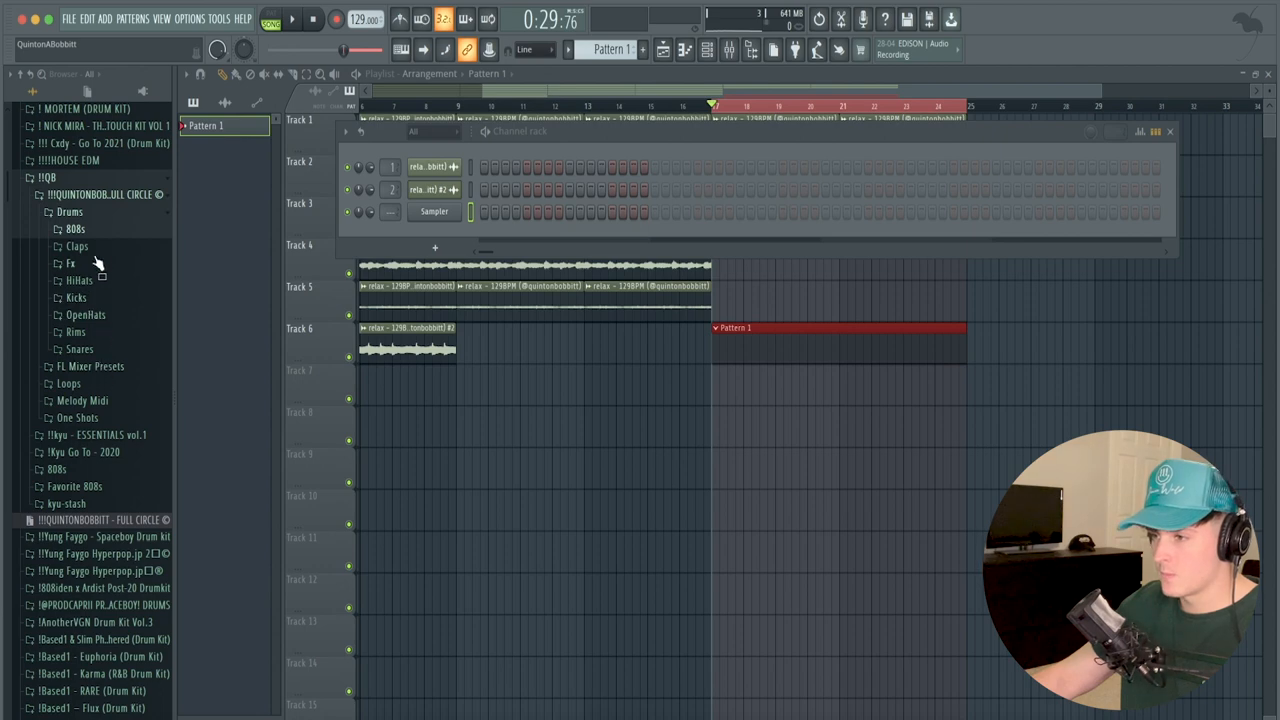
pyautogui.click(70, 264)
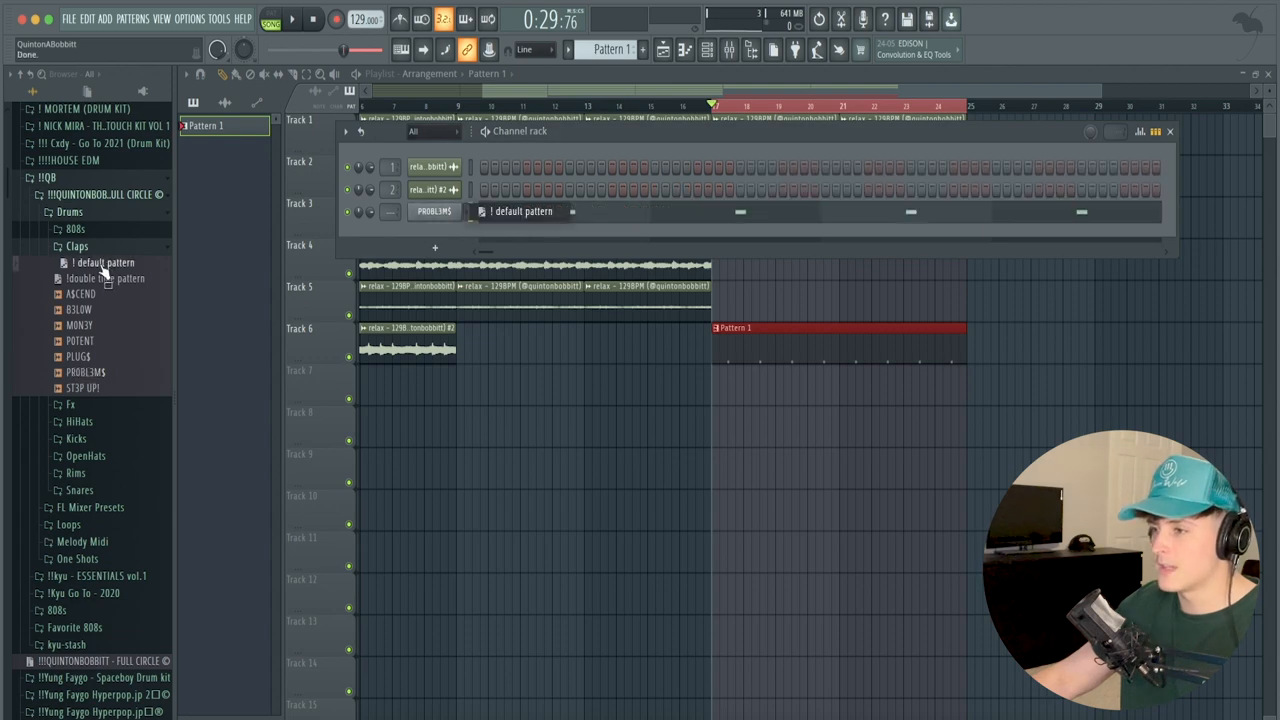
pyautogui.click(80, 280)
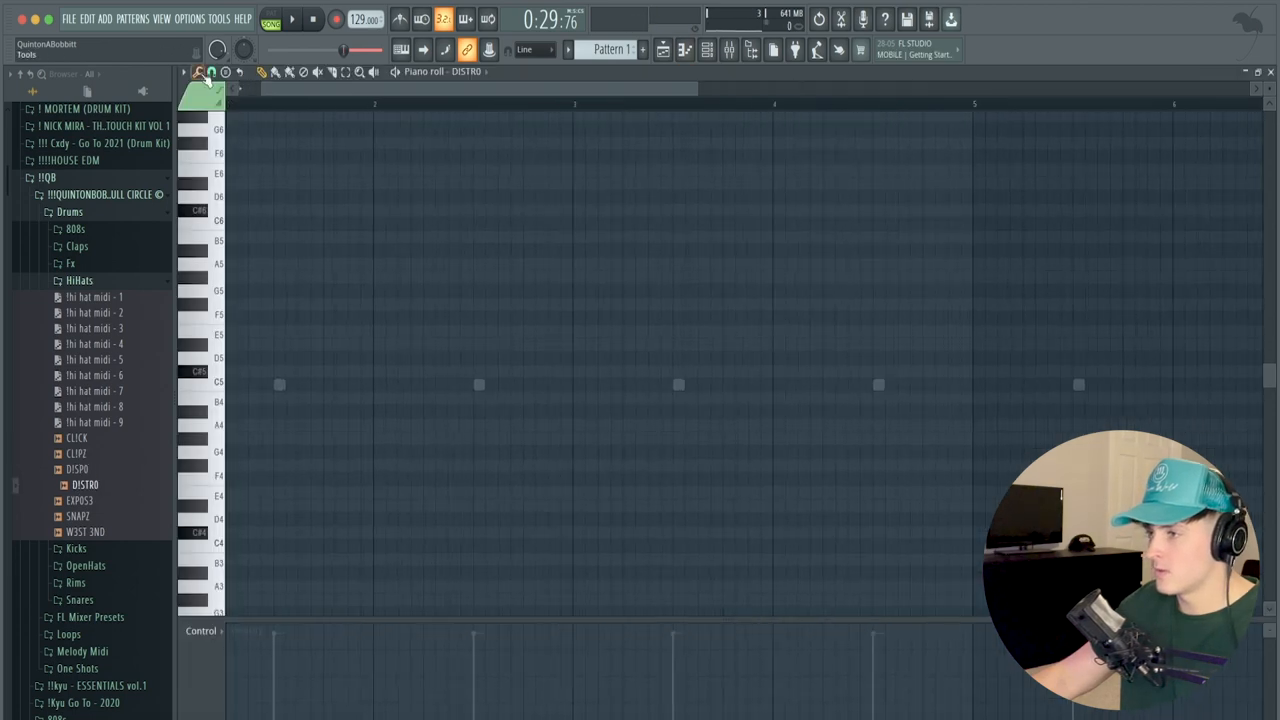
# Step: Paint a steady hi-hat row in the DISTRO piano roll with rolls and a few pitch-shifted notes
pyautogui.click(212, 72)
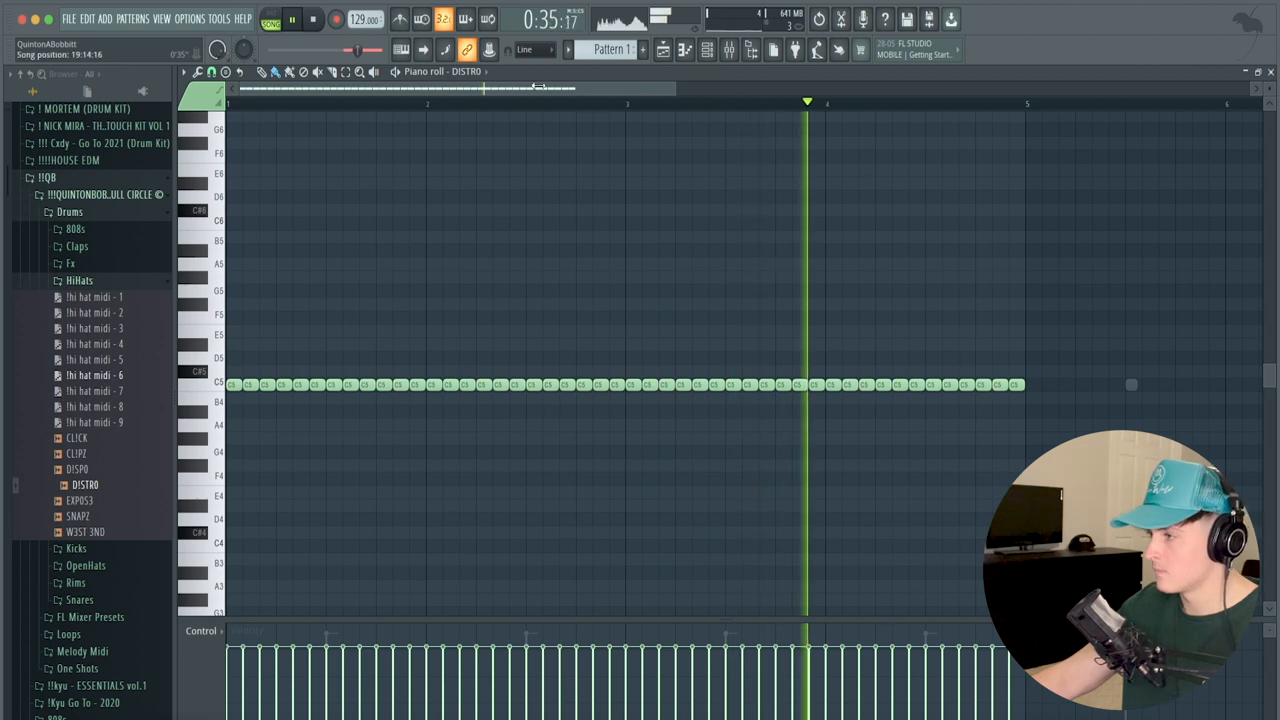
pyautogui.click(212, 72)
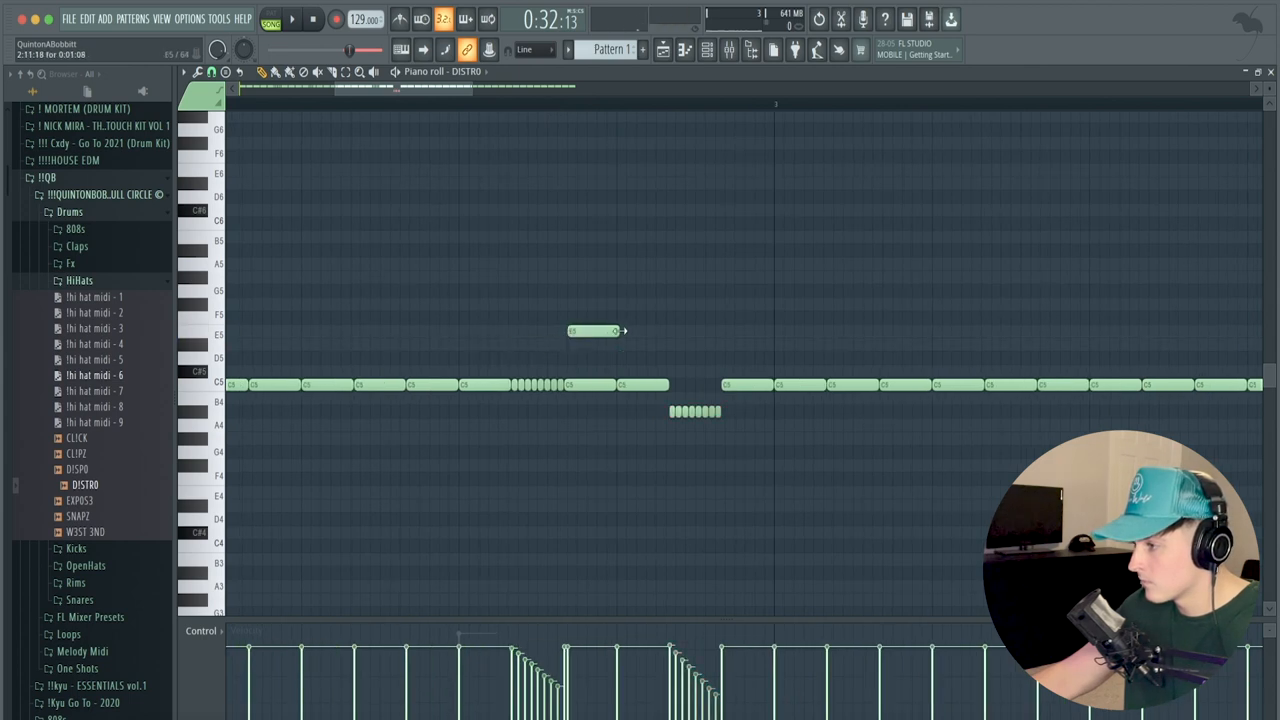
pyautogui.click(596, 330)
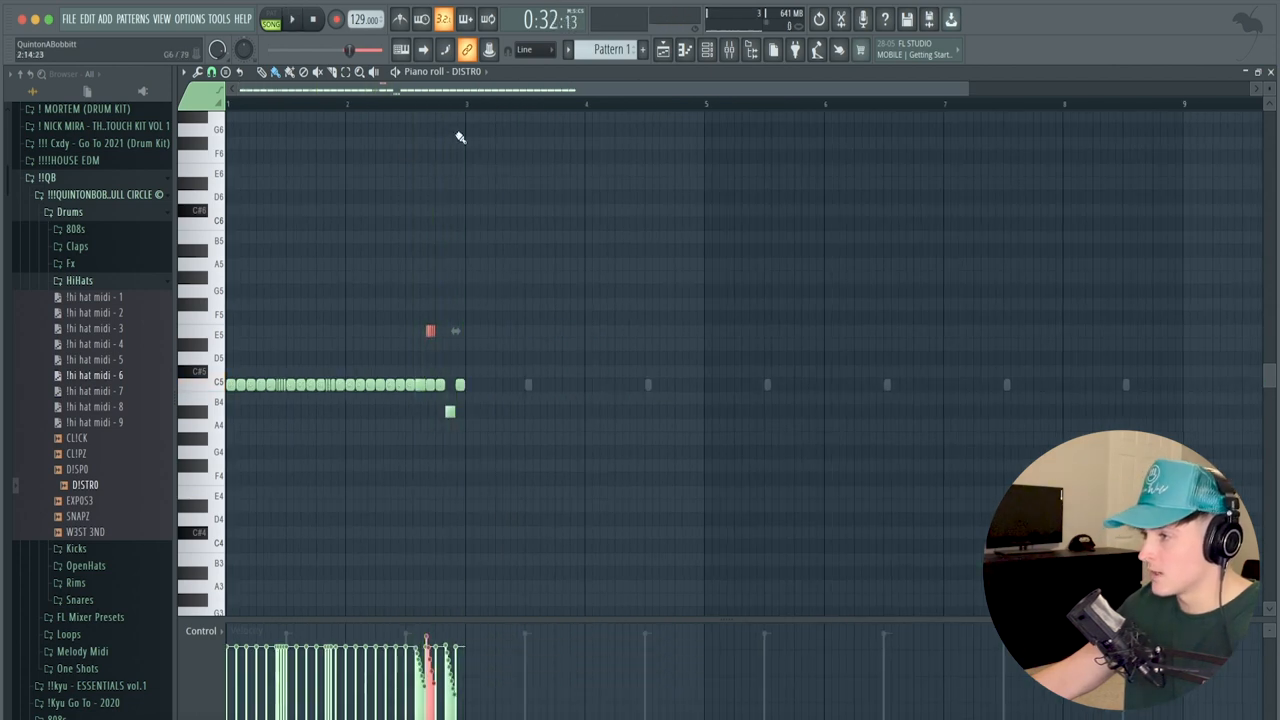
# Step: Extend the DISTRO hi-hats across the loop with rolls, pitched accents and a sparse lower row
pyautogui.click(212, 72)
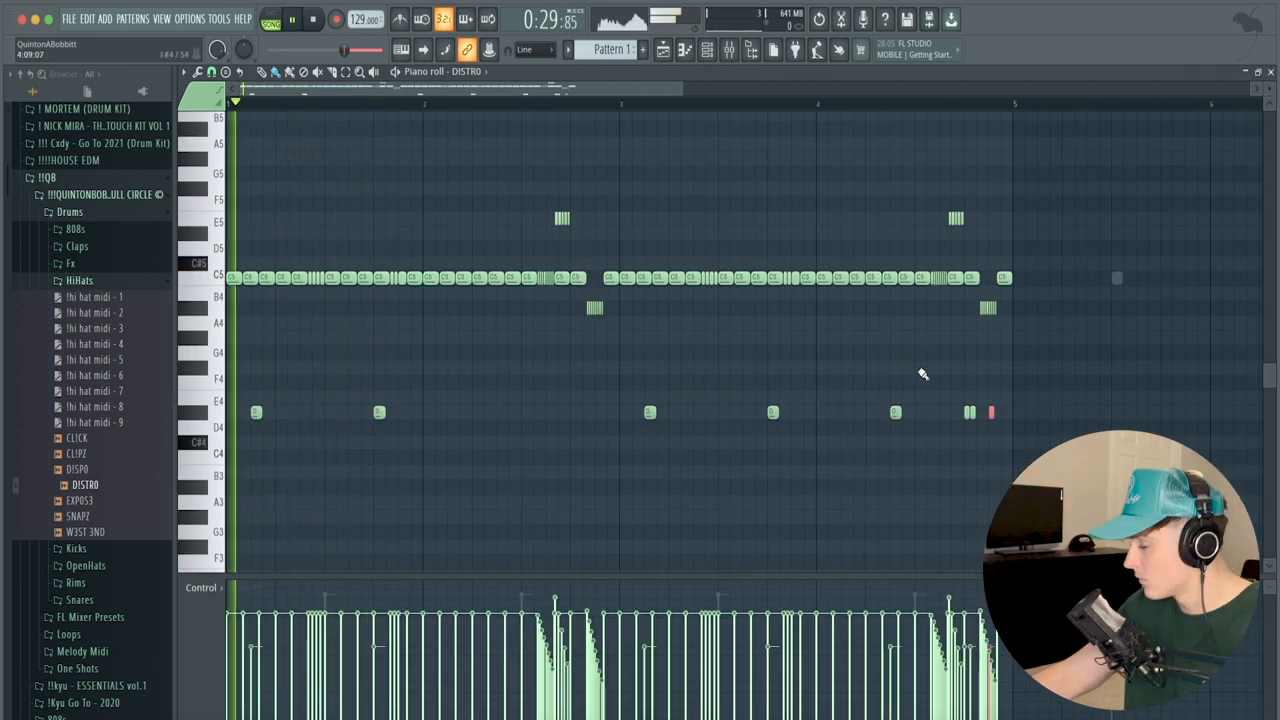
pyautogui.click(212, 72)
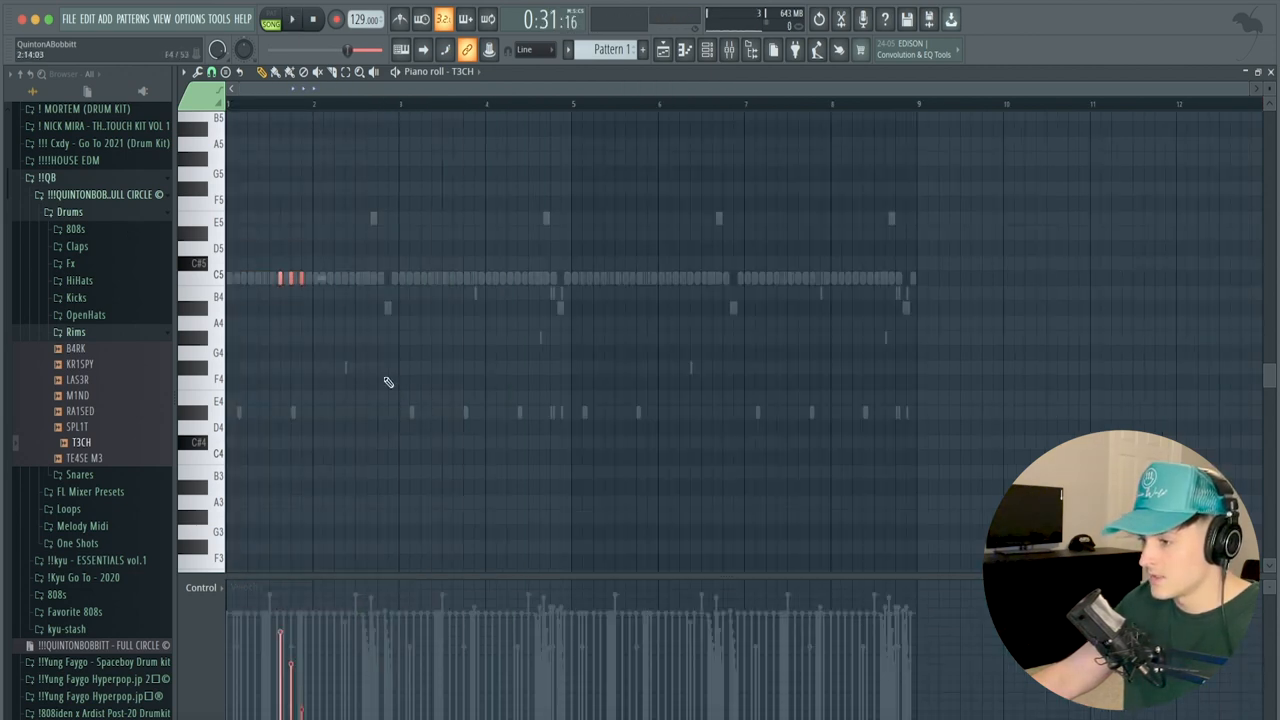
# Step: Load the T3CH rim and place its first notes at the start of the pattern
pyautogui.click(292, 18)
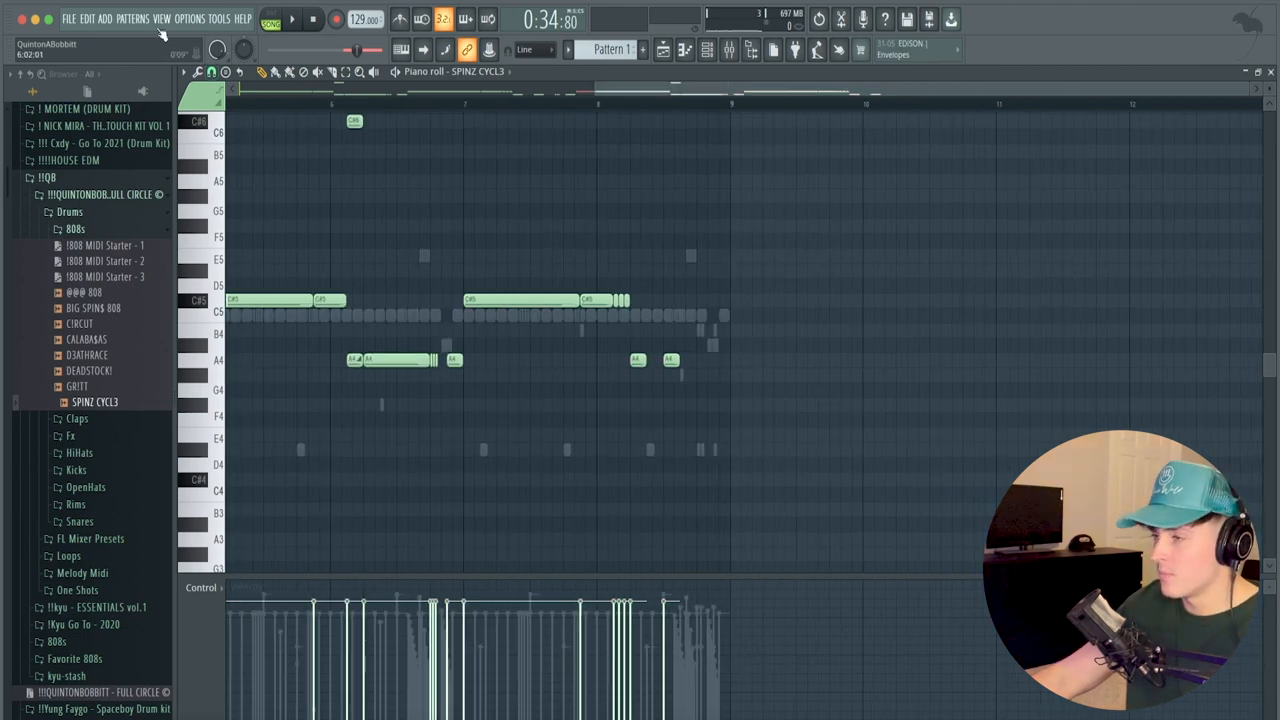
# Step: Draw the SPINZ CYCL3 808 bassline of long and short notes with a high slide note
pyautogui.click(212, 72)
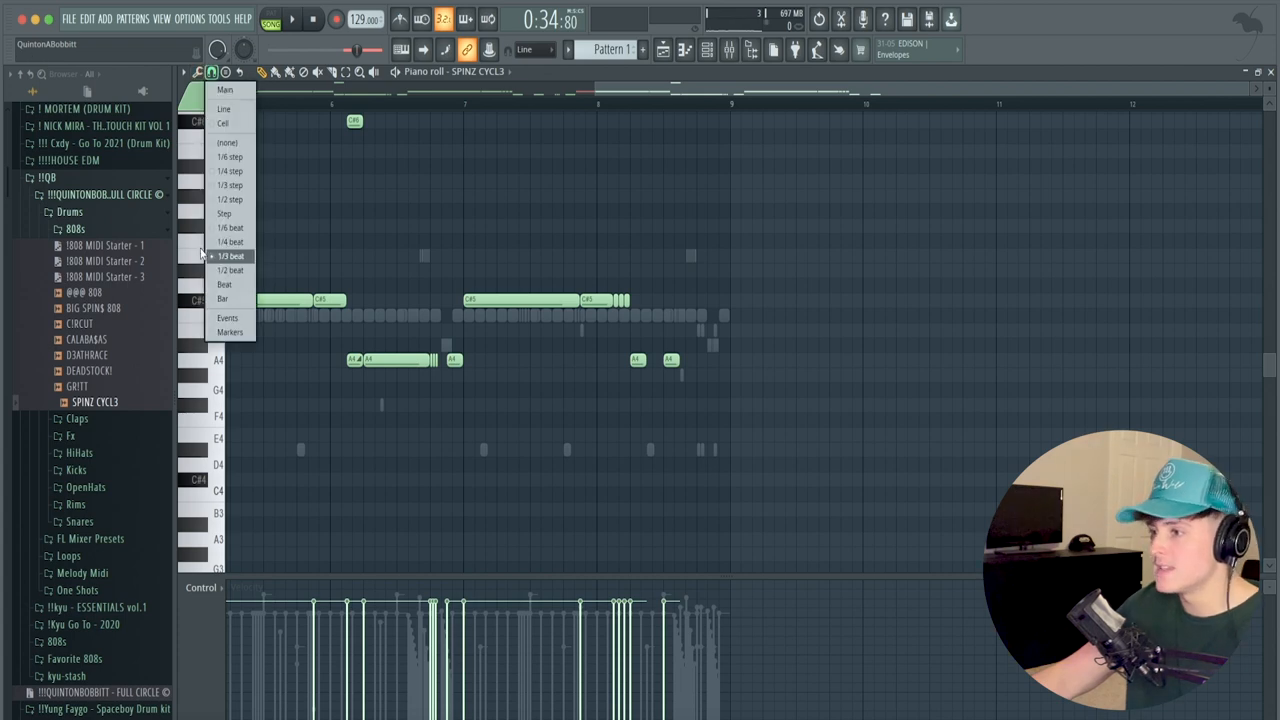
pyautogui.click(230, 256)
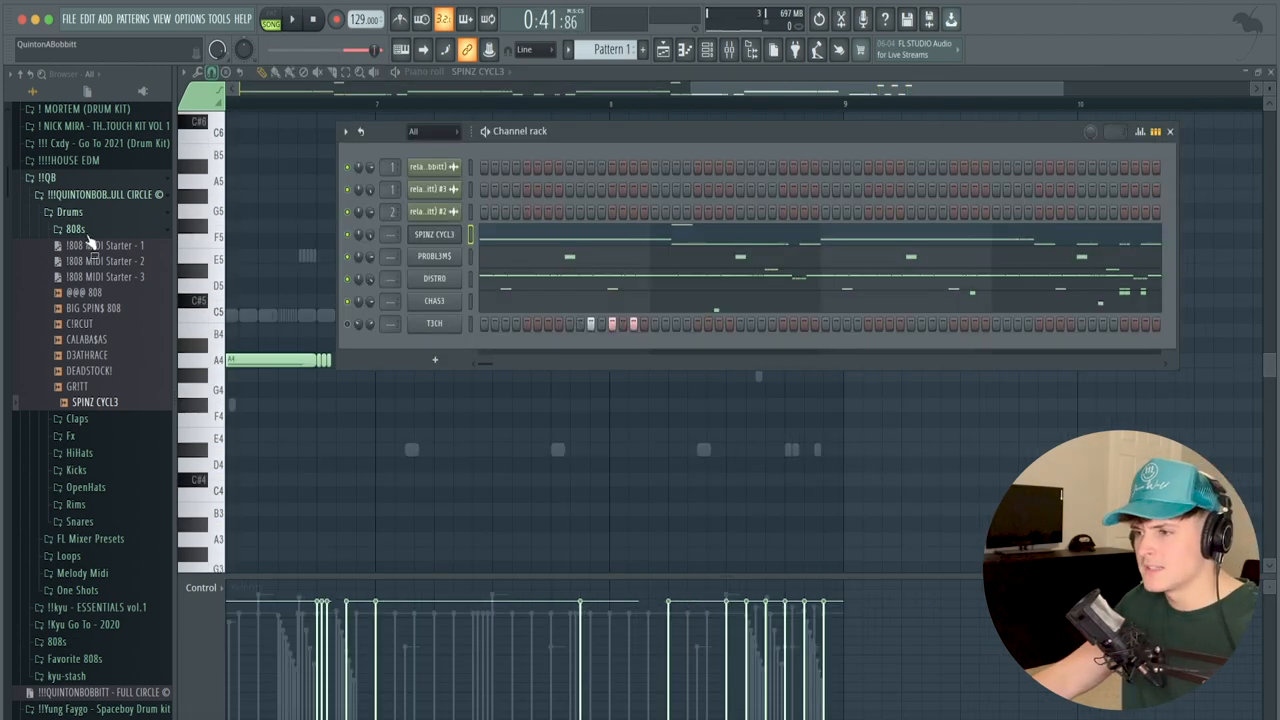
# Step: Route the drum channels to the mixer and load Fruity Reverb 2 on a drum insert
pyautogui.click(86, 314)
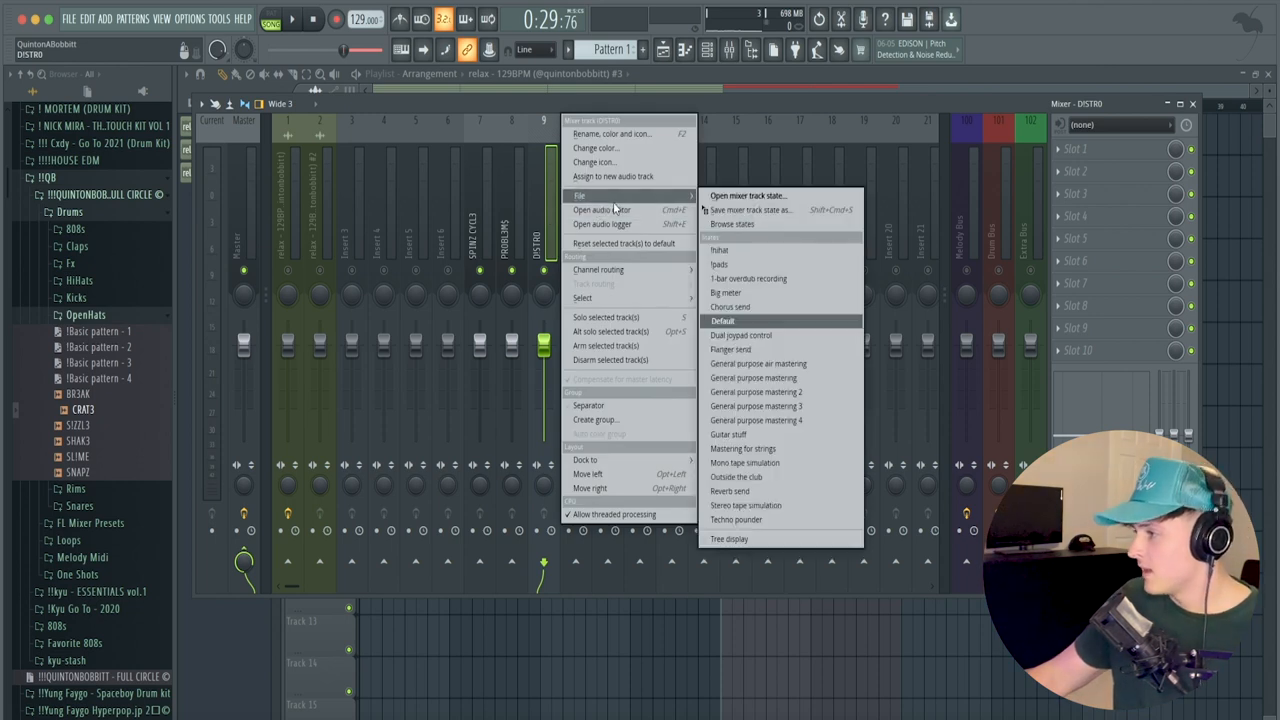
pyautogui.click(720, 250)
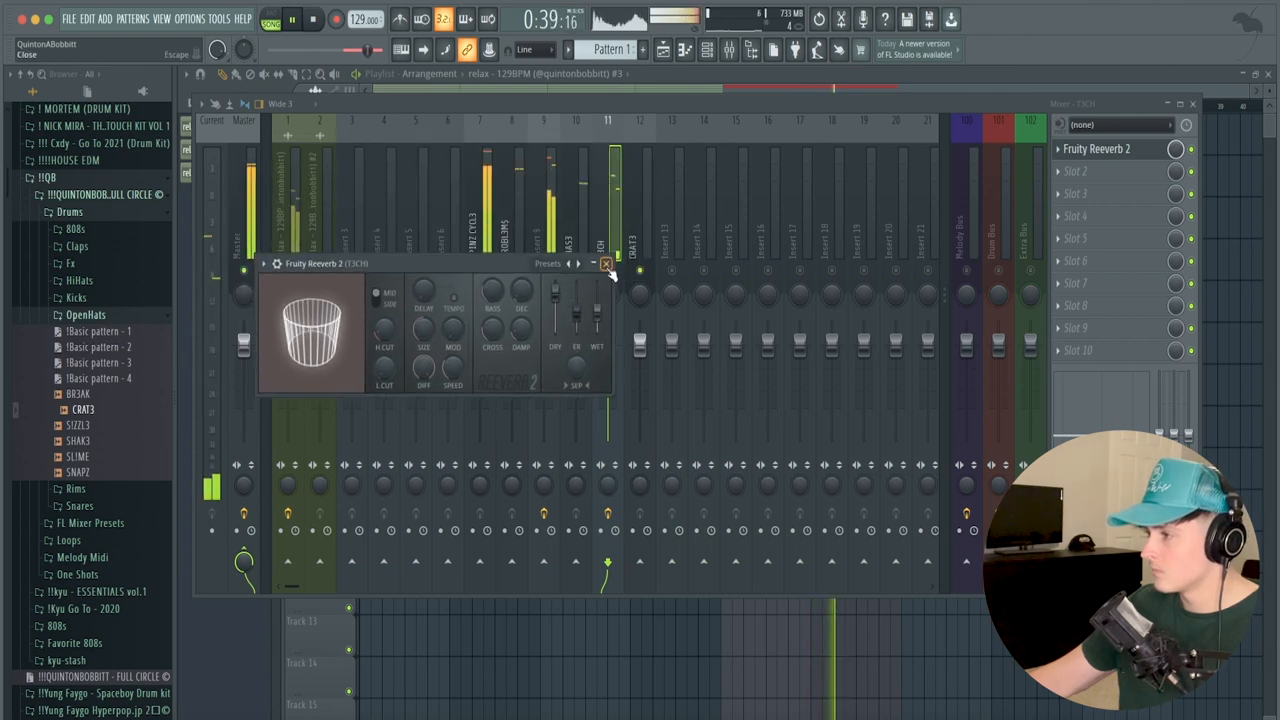
pyautogui.click(606, 264)
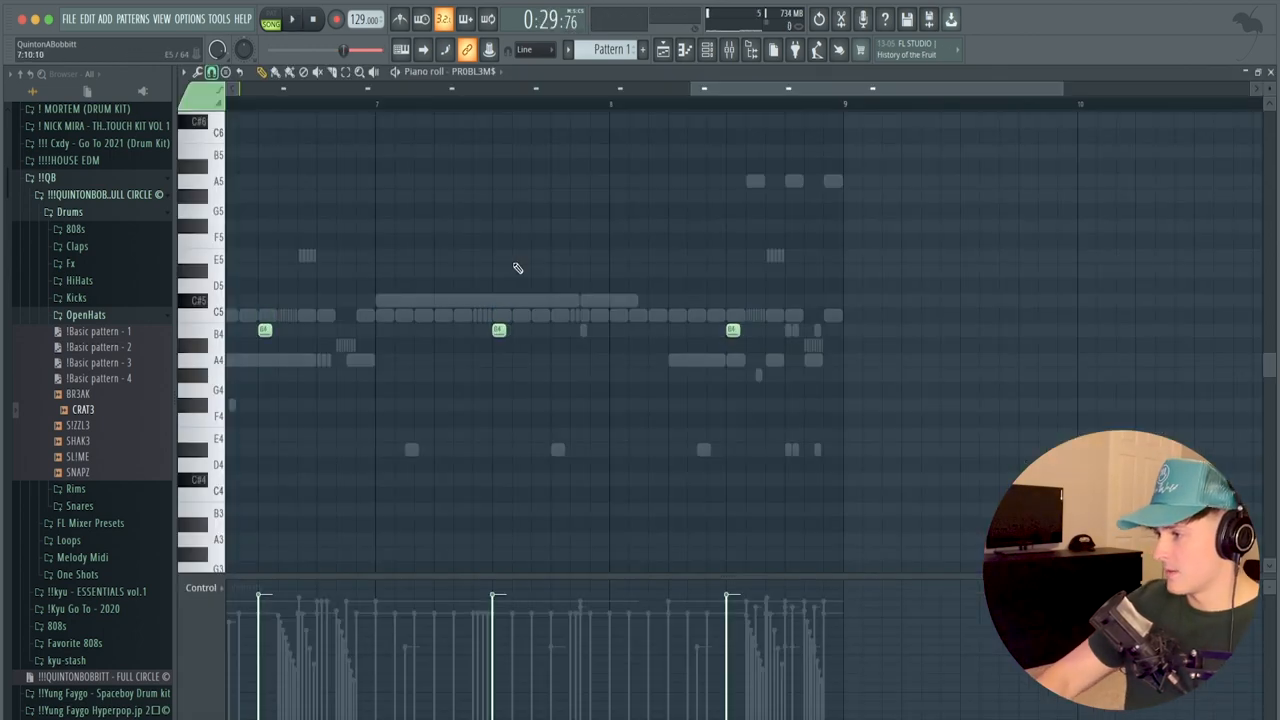
# Step: Add the CRAT3 open hat to the channel rack with a few sparse notes
pyautogui.click(292, 18)
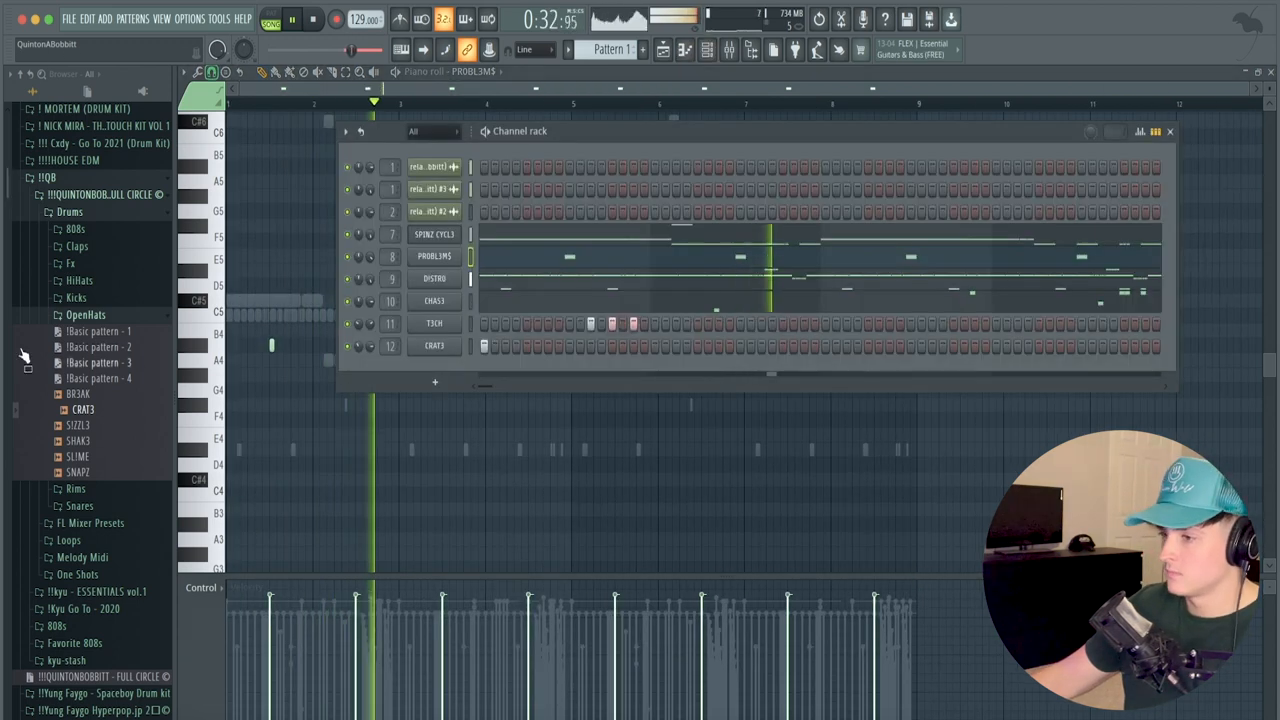
pyautogui.click(76, 296)
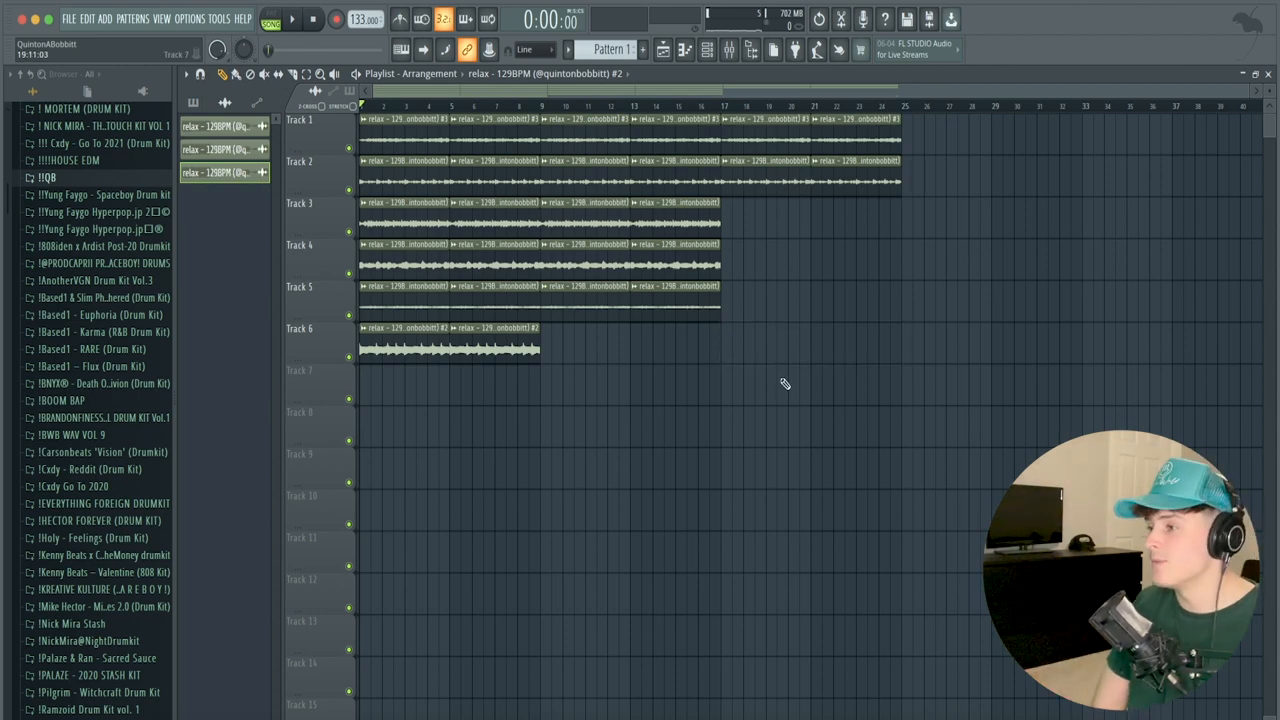
# Step: Paint the drum, 808 and open-hat pattern clips onto playlist tracks 6–12 after the intro
pyautogui.click(292, 18)
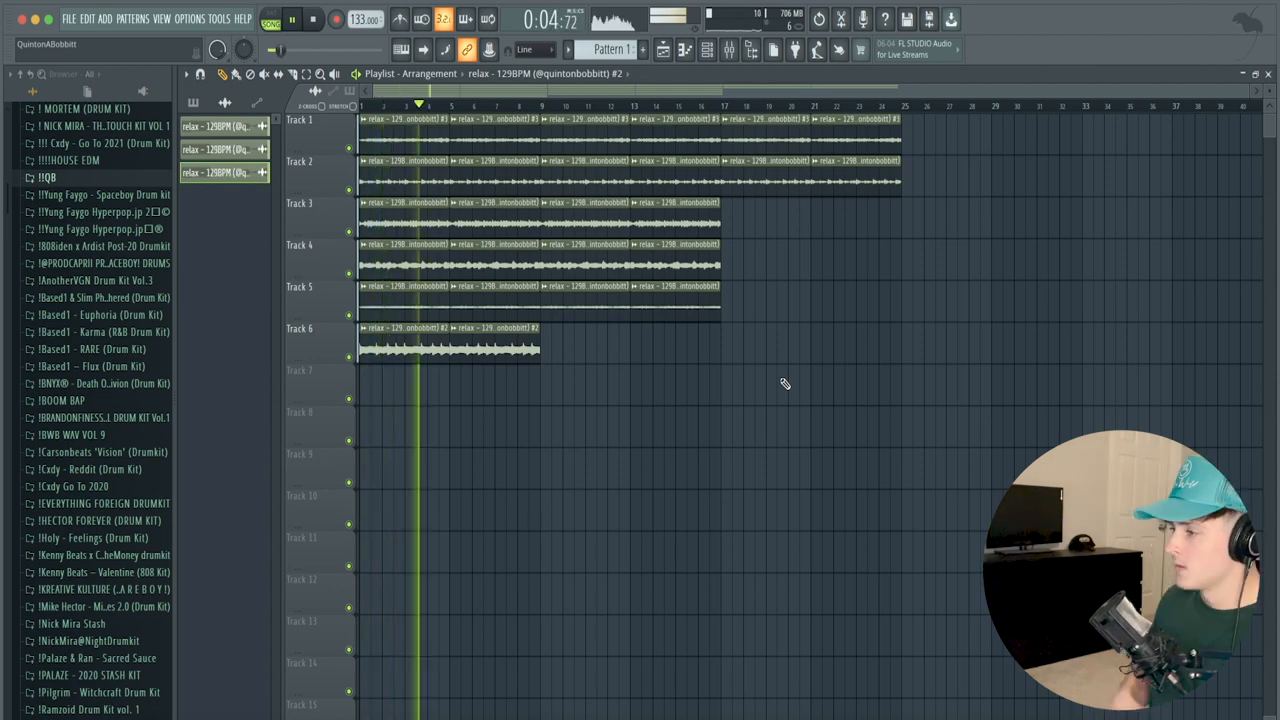
pyautogui.moveTo(630, 160); pyautogui.dragTo(716, 316)
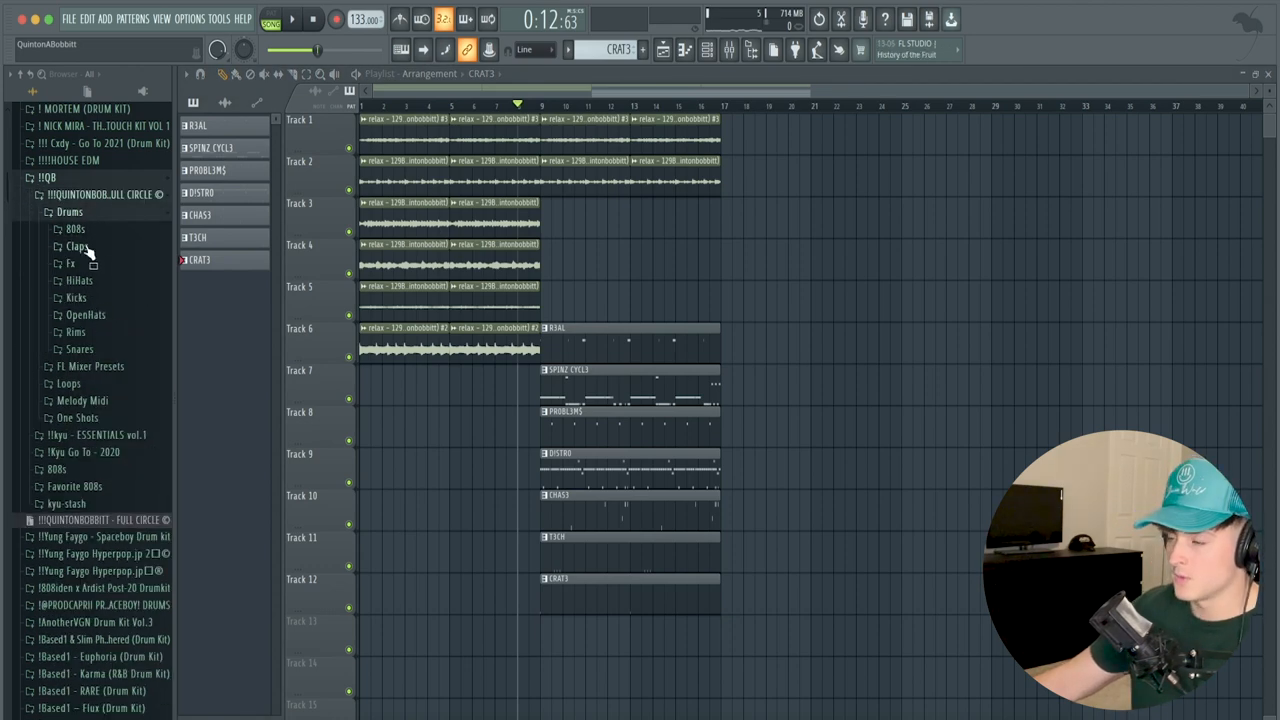
pyautogui.click(70, 264)
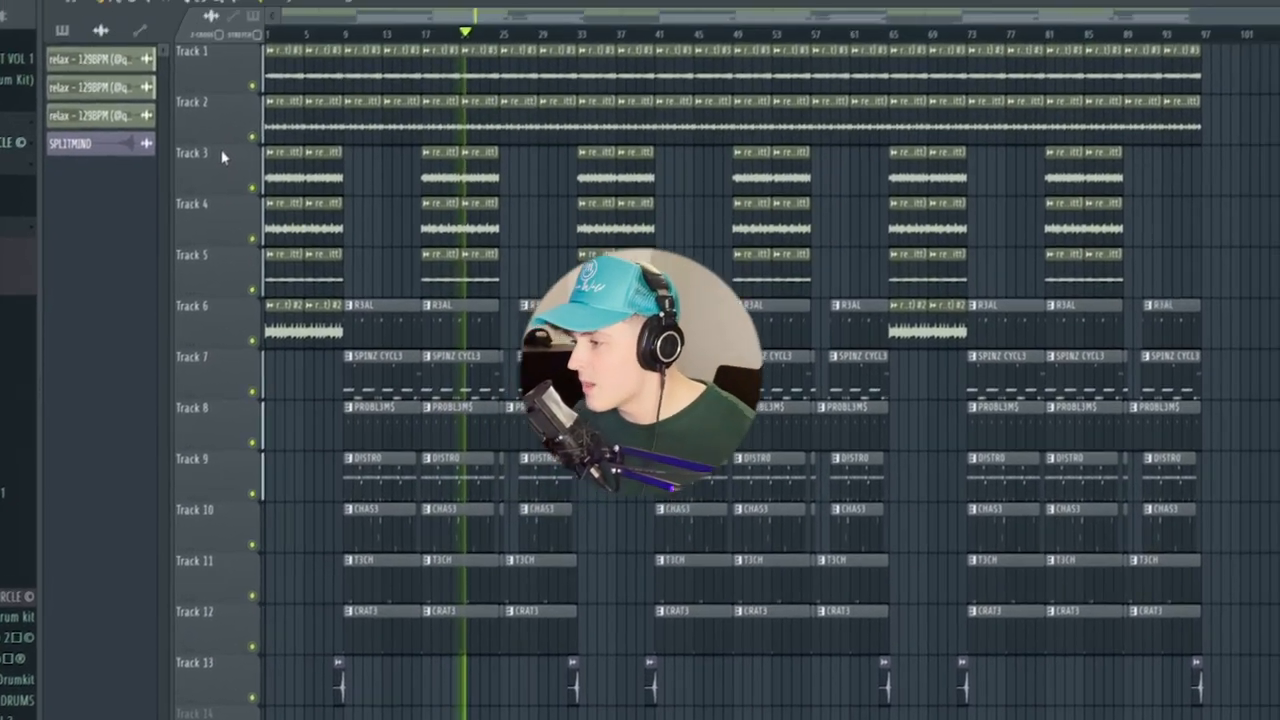
# Step: Scroll down the playlist to view the SPLITMIND clips on track 13
pyautogui.scroll(-3)
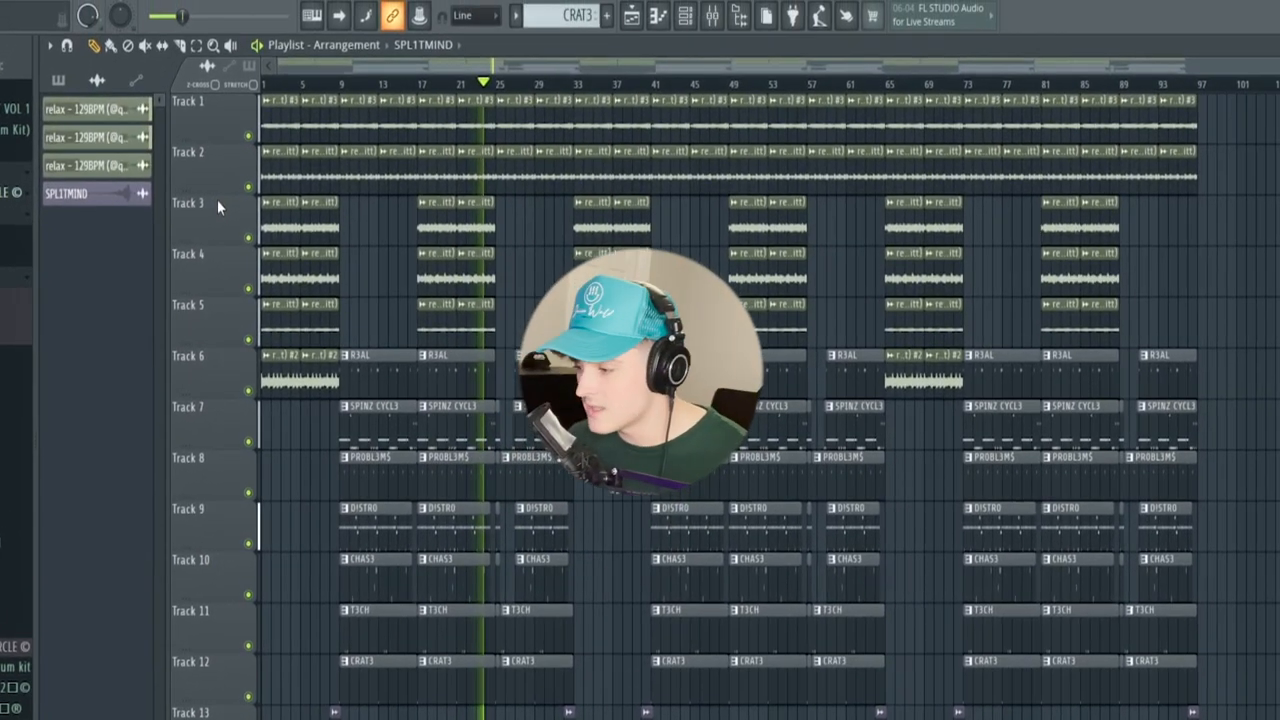
pyautogui.scroll(-3)
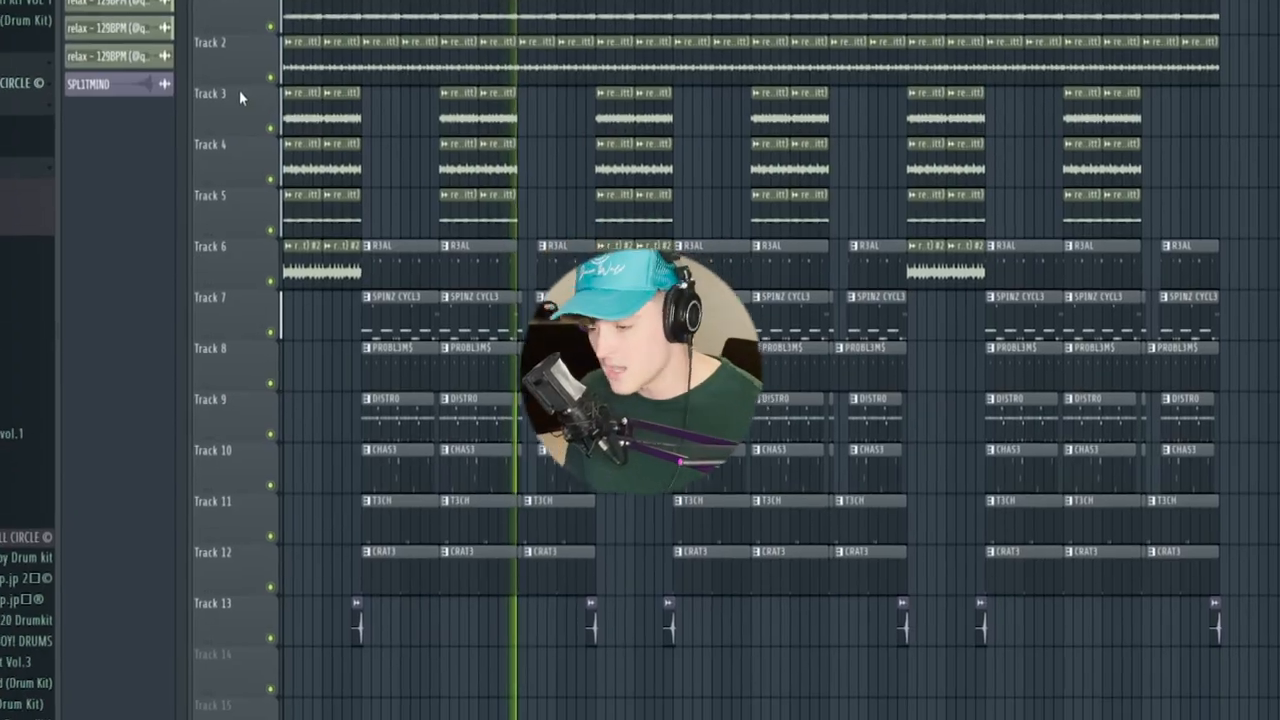